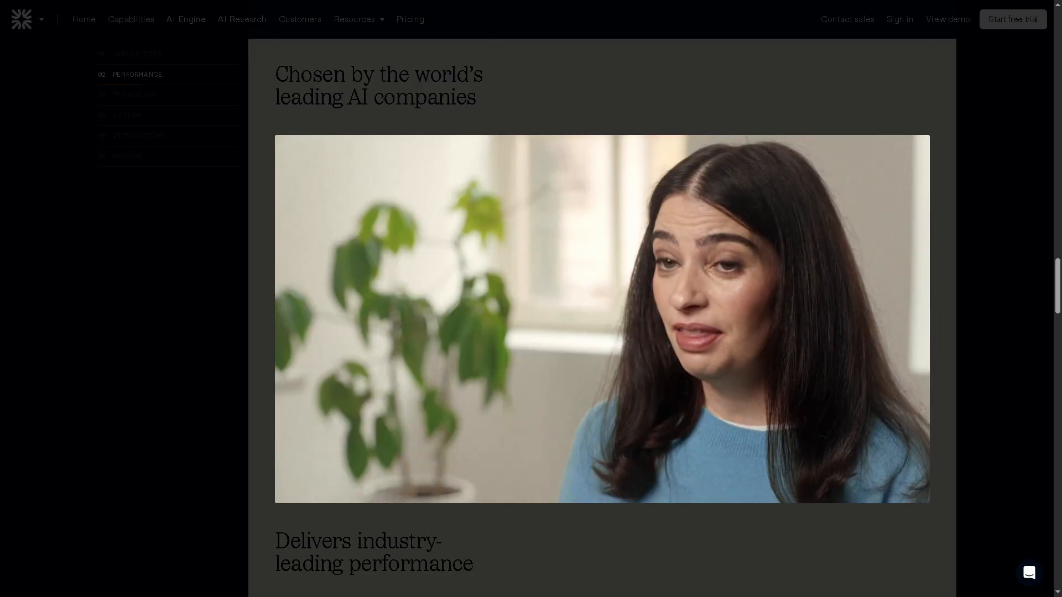
Scroll back up to the homepage's '#1 AI agent for customer service' headline.
scroll(up, 3)
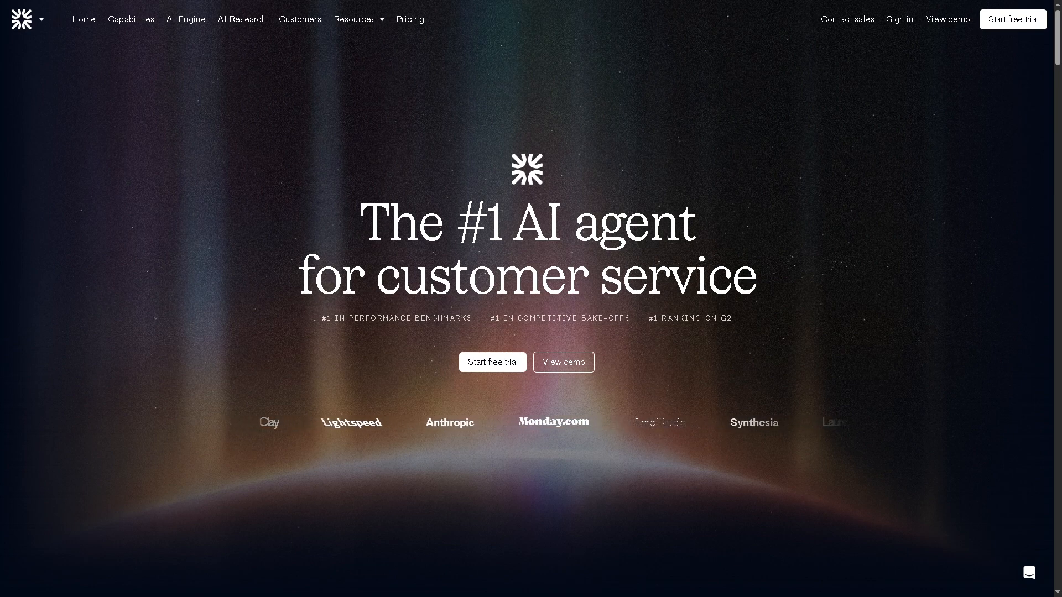
mouse_move(899, 19)
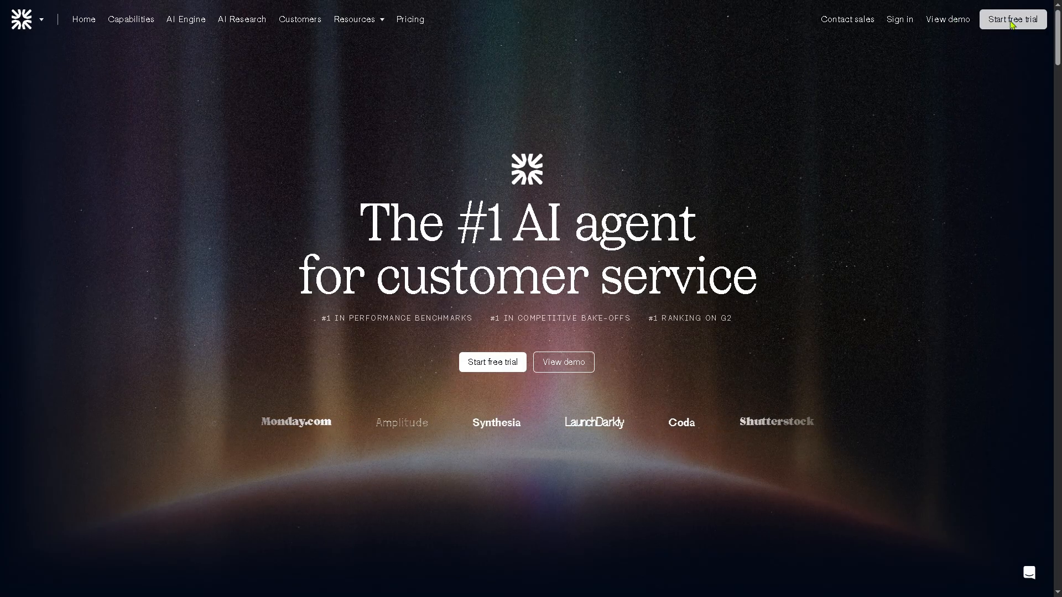
Start the free trial to reach the 'Get started with AI-first customer support' page.
click(1011, 19)
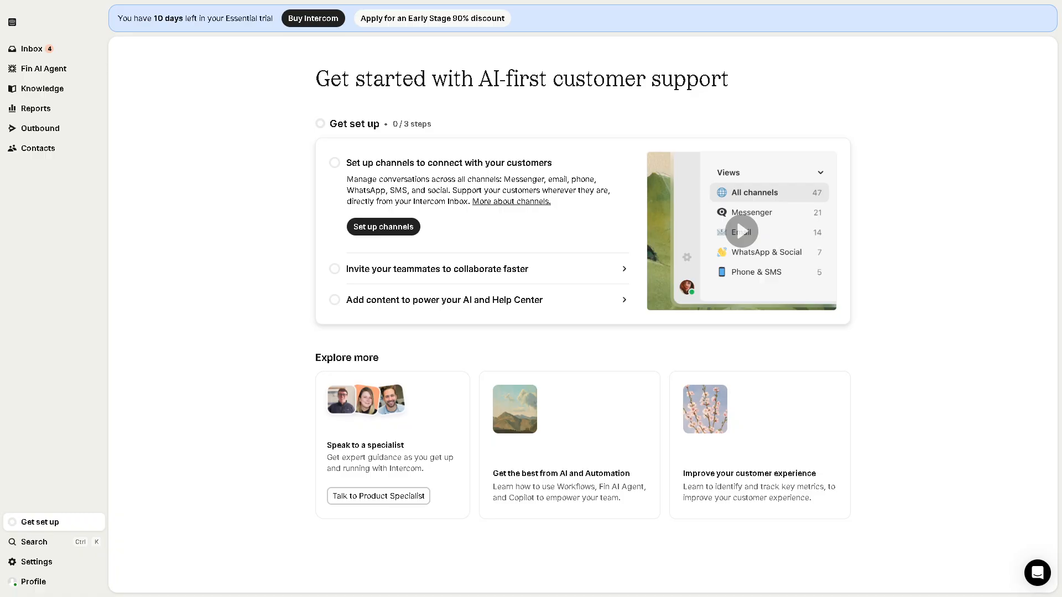
mouse_move(30, 60)
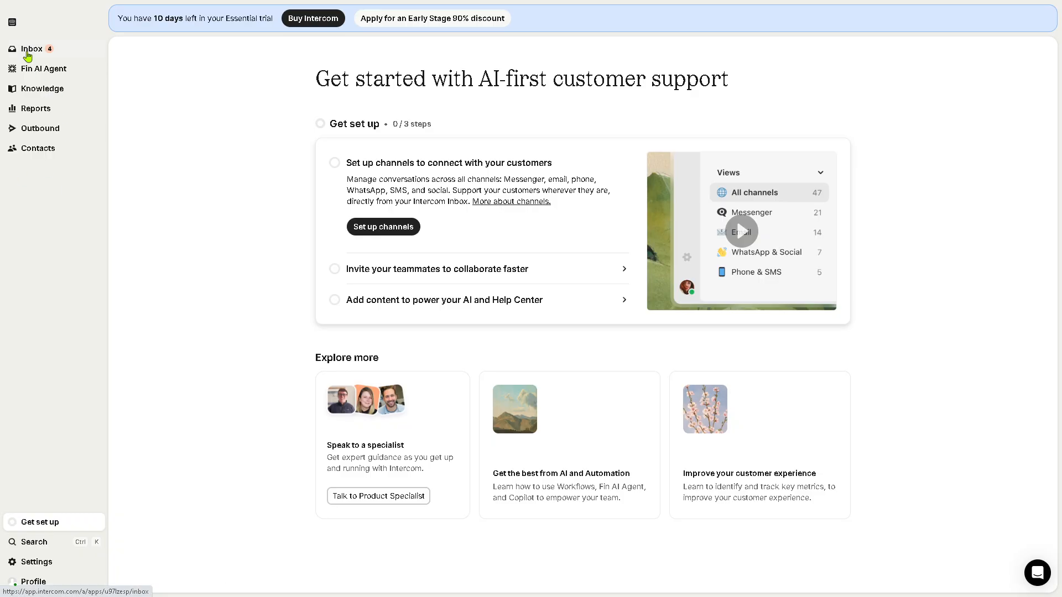
View the Messenger and Email demo conversations in the Inbox, then the empty Mentions view.
click(32, 48)
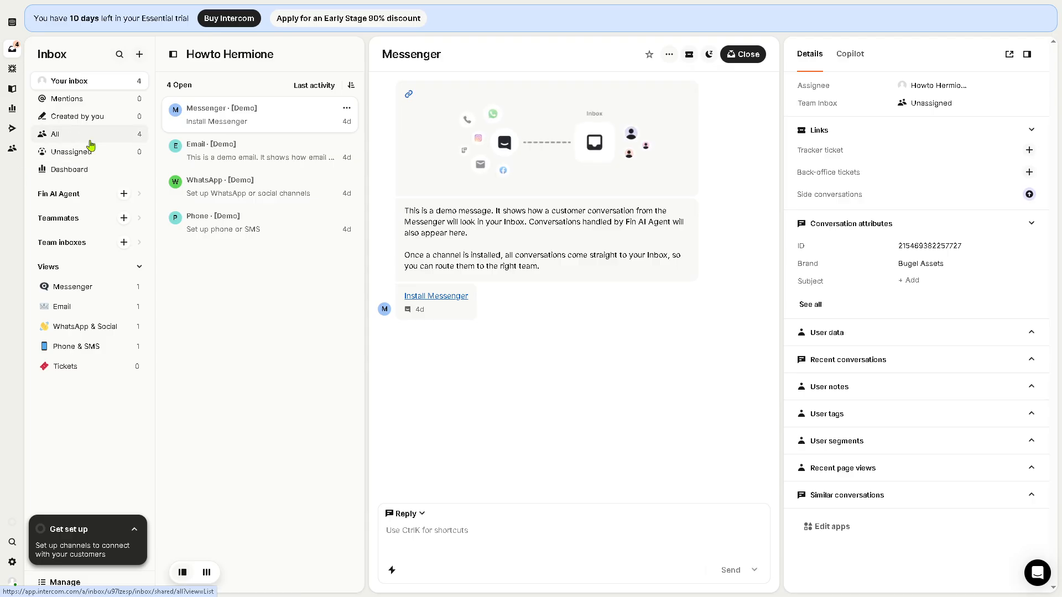
mouse_move(479, 216)
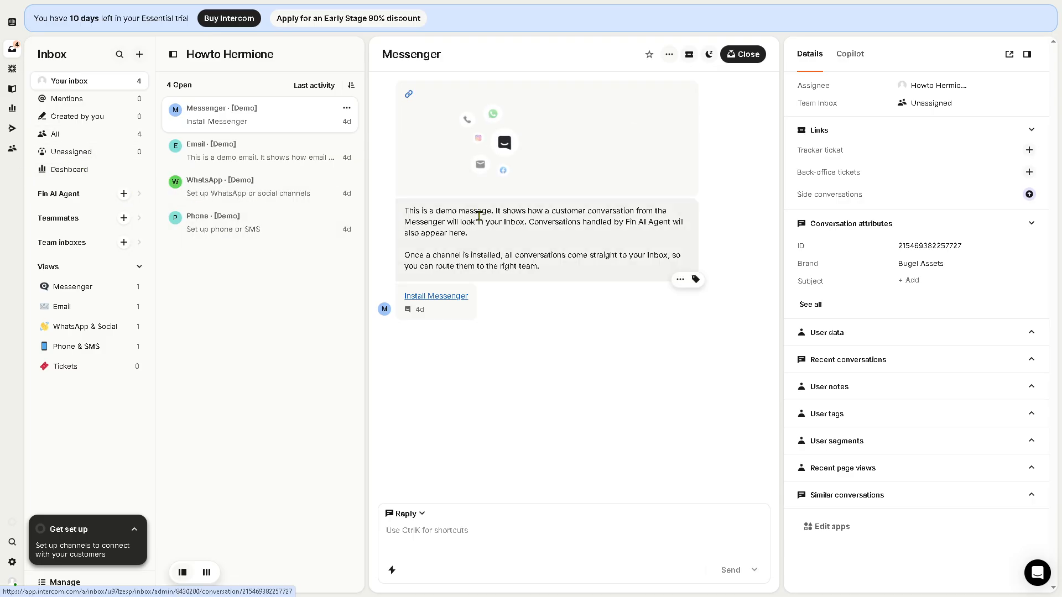
mouse_move(396, 178)
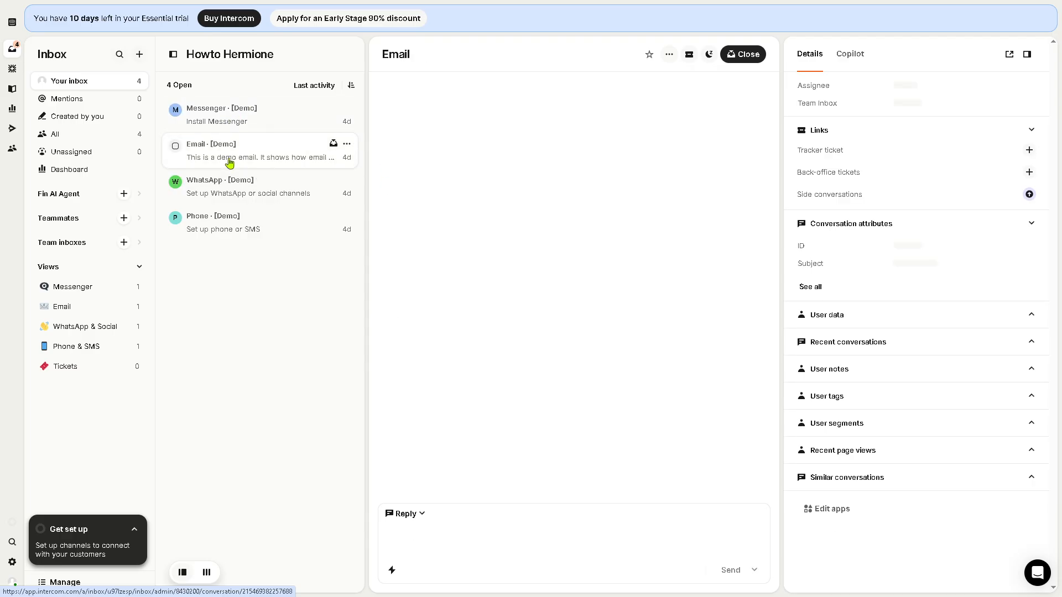
click(259, 150)
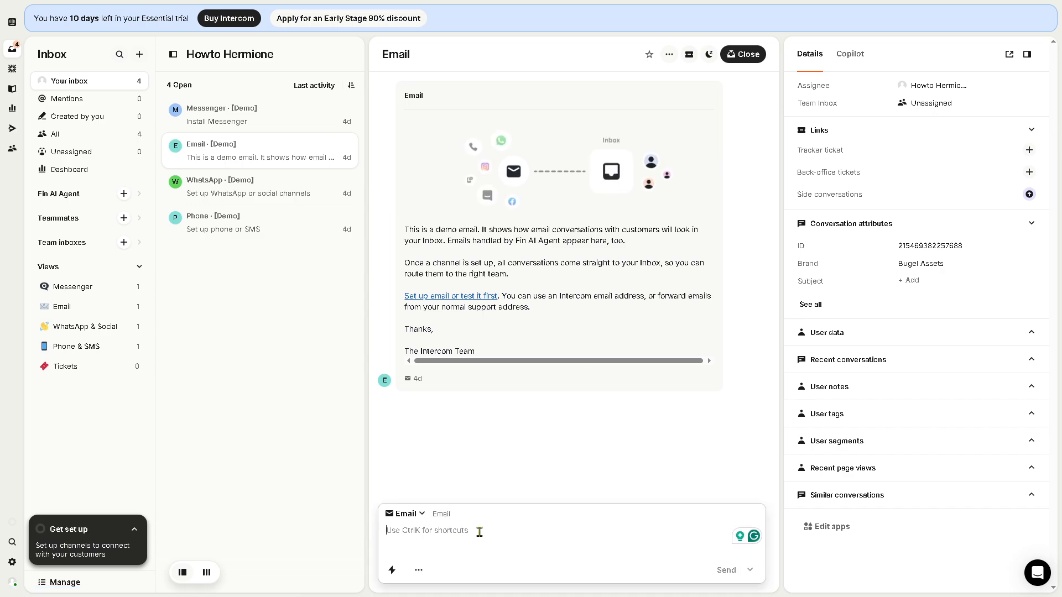
mouse_move(238, 221)
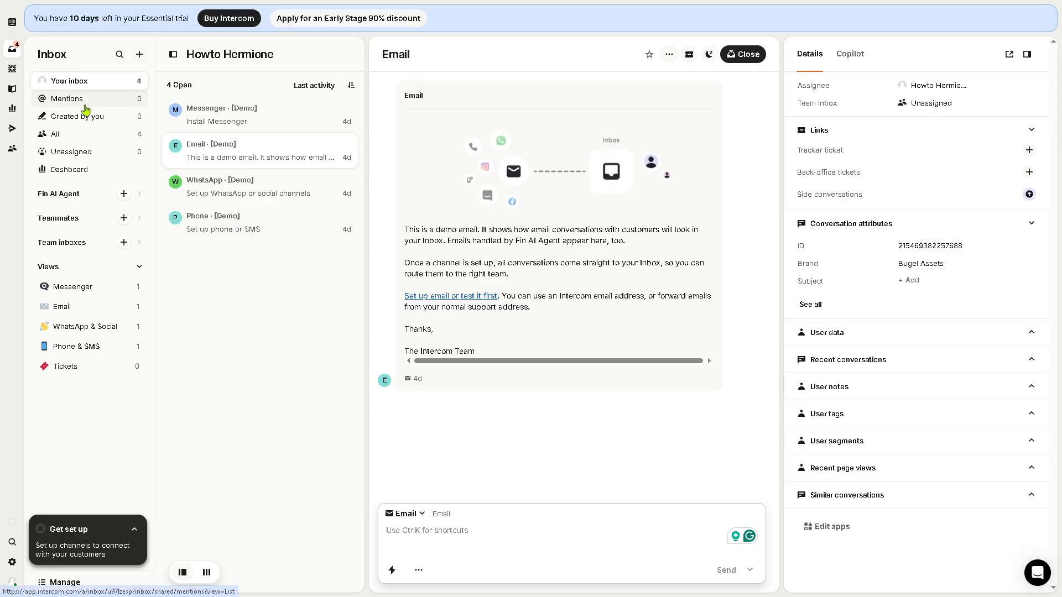
click(66, 98)
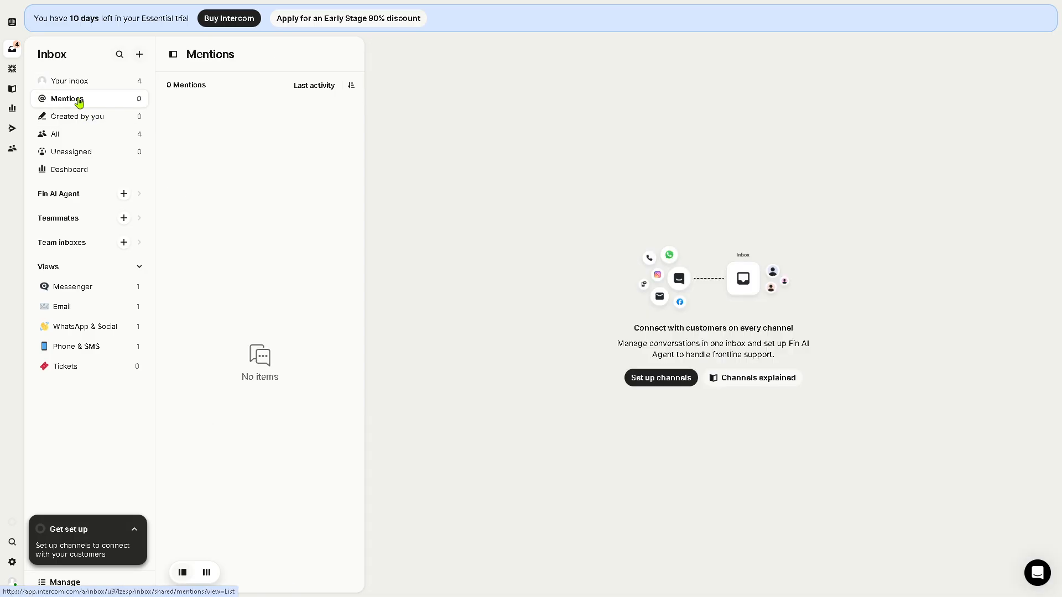
mouse_move(150, 126)
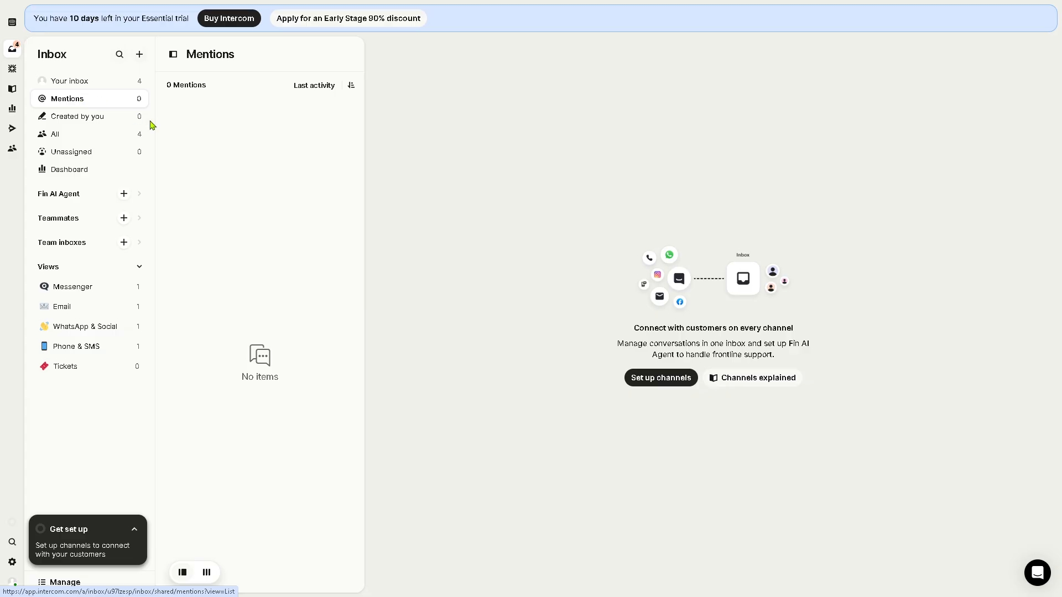
mouse_move(660, 385)
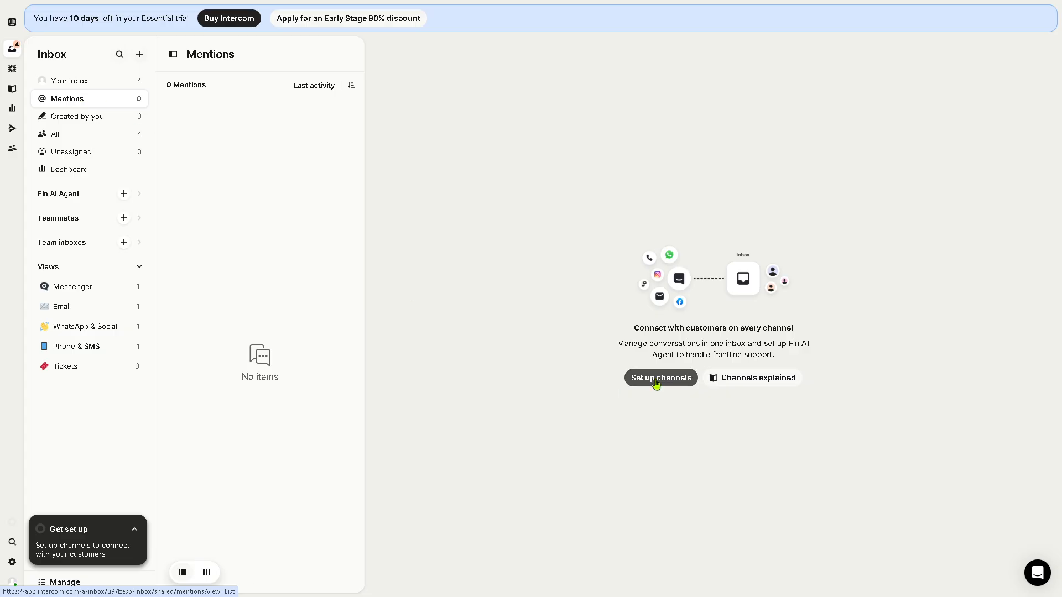
Open Settings > Channels > All channels, listing Messenger, Email, Phone and others.
click(660, 377)
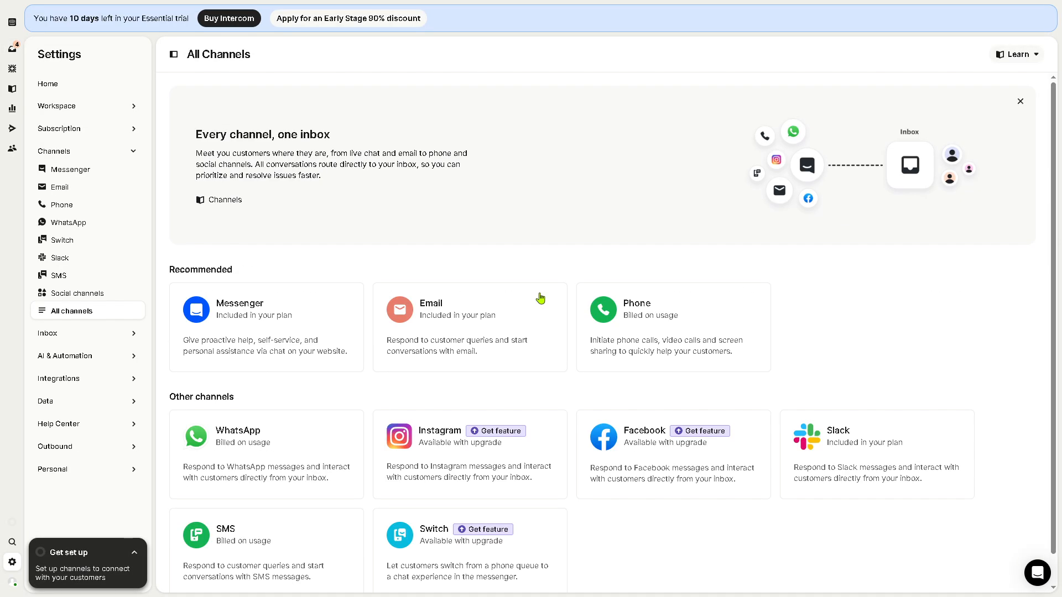
mouse_move(253, 272)
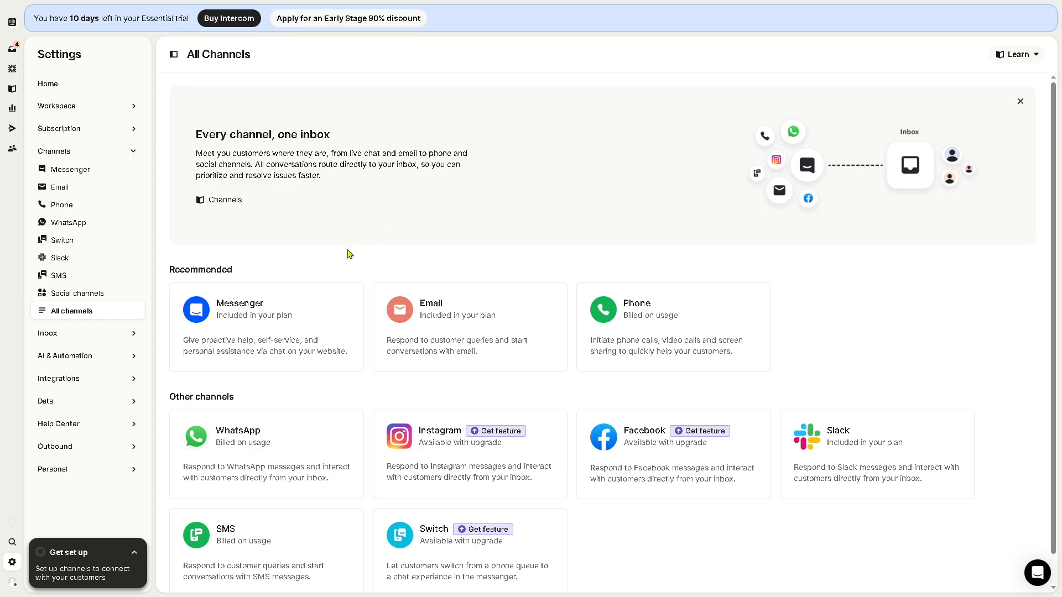
mouse_move(498, 325)
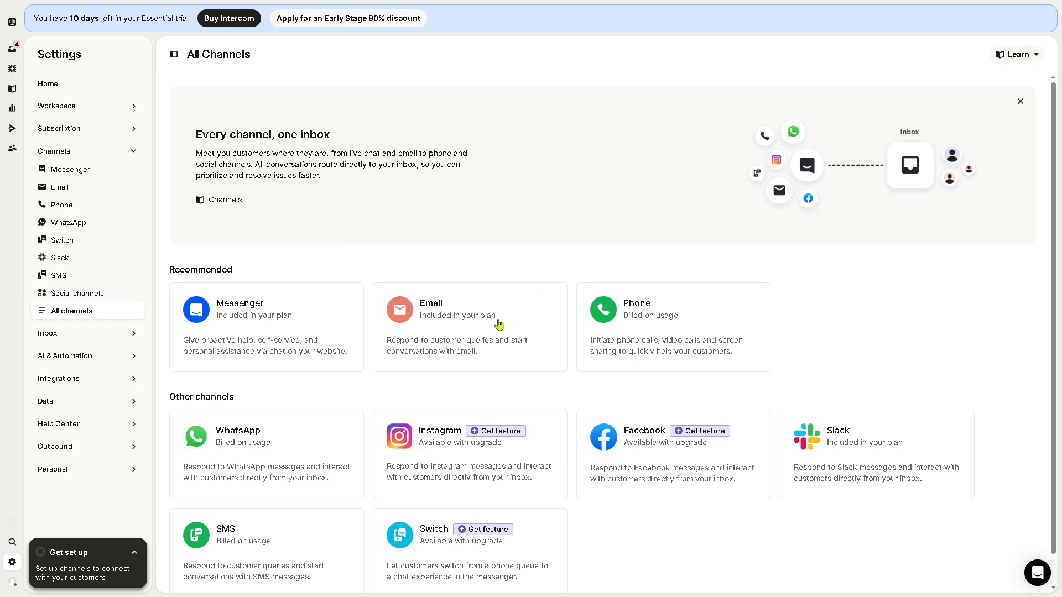
mouse_move(245, 462)
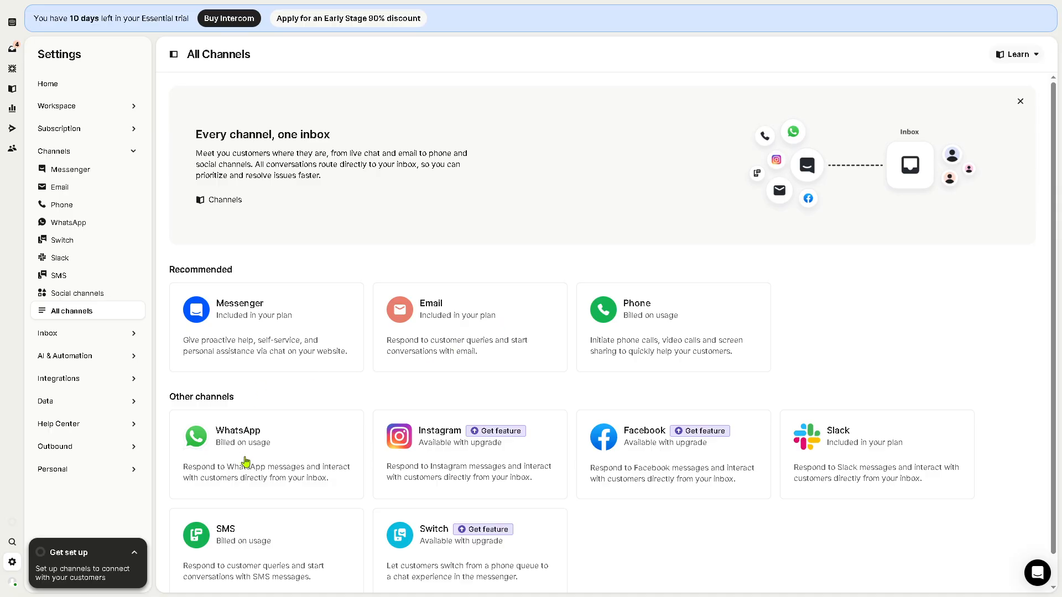
mouse_move(474, 451)
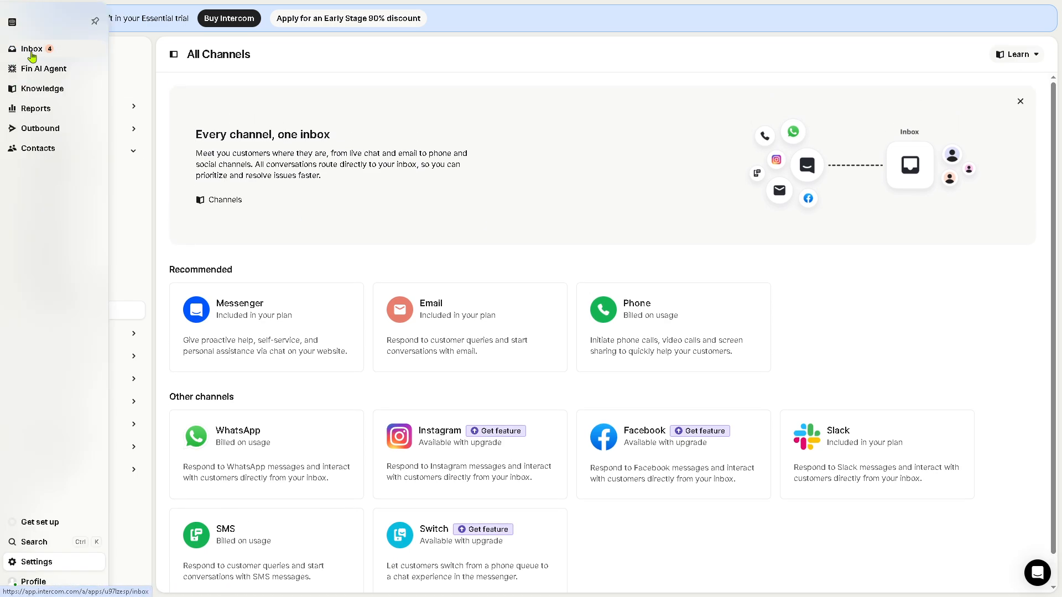
Back in the Inbox, view the Email, WhatsApp and Phone demo conversations.
click(31, 49)
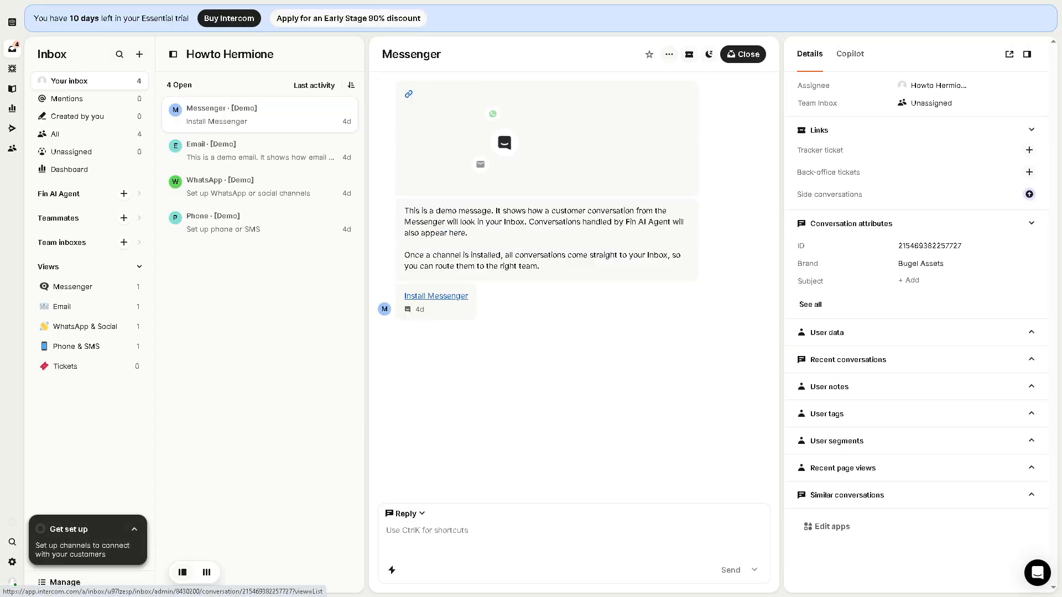
click(259, 150)
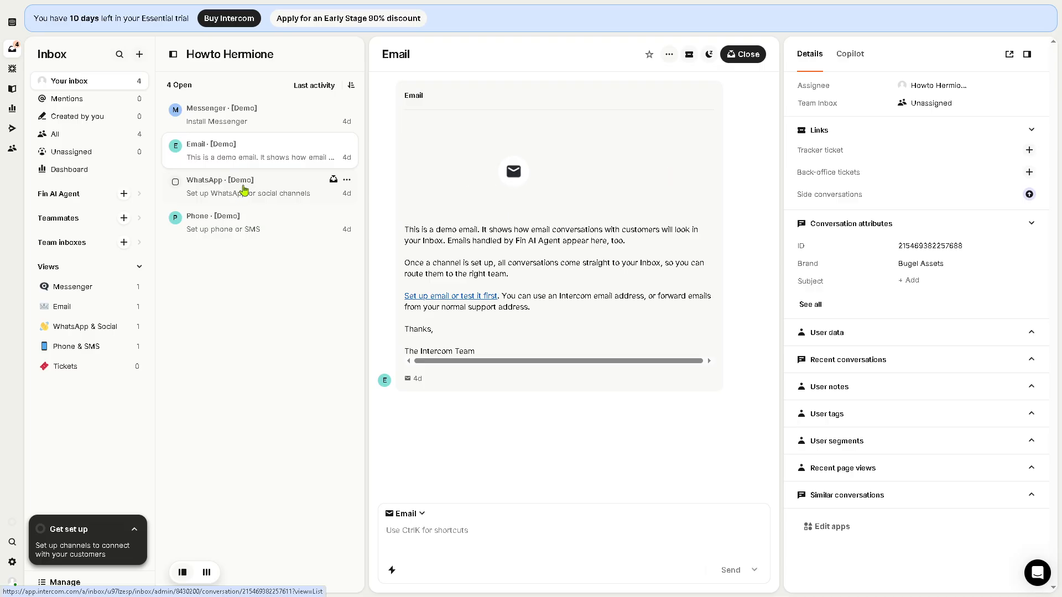
click(249, 186)
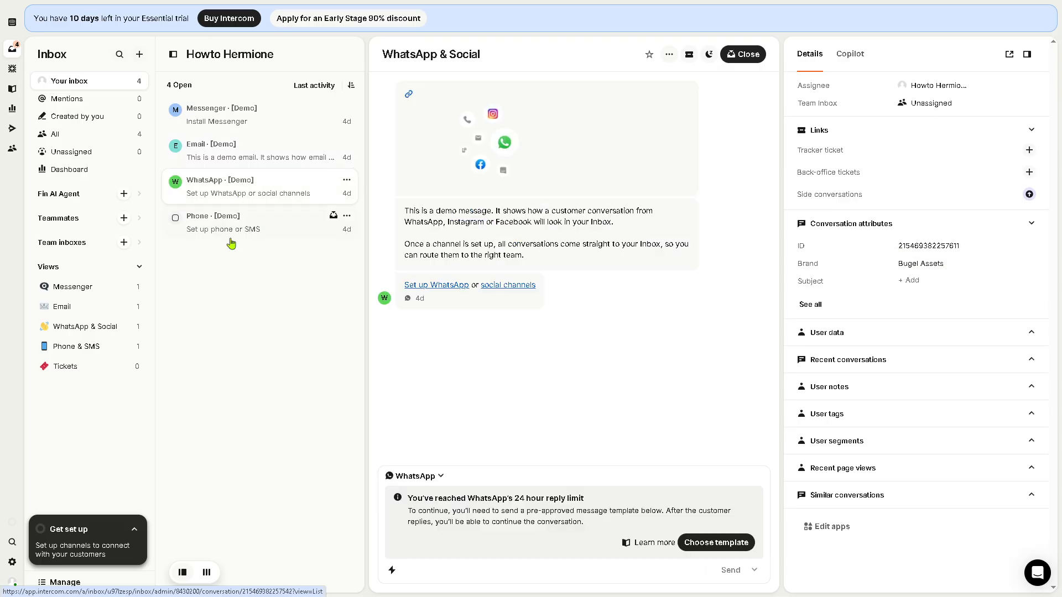
click(223, 222)
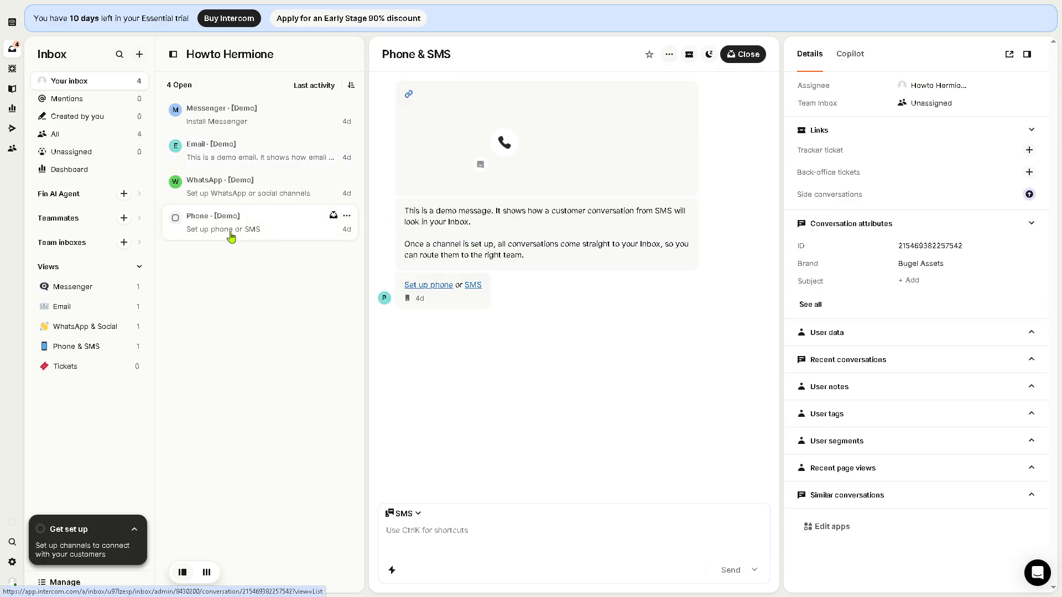
click(67, 99)
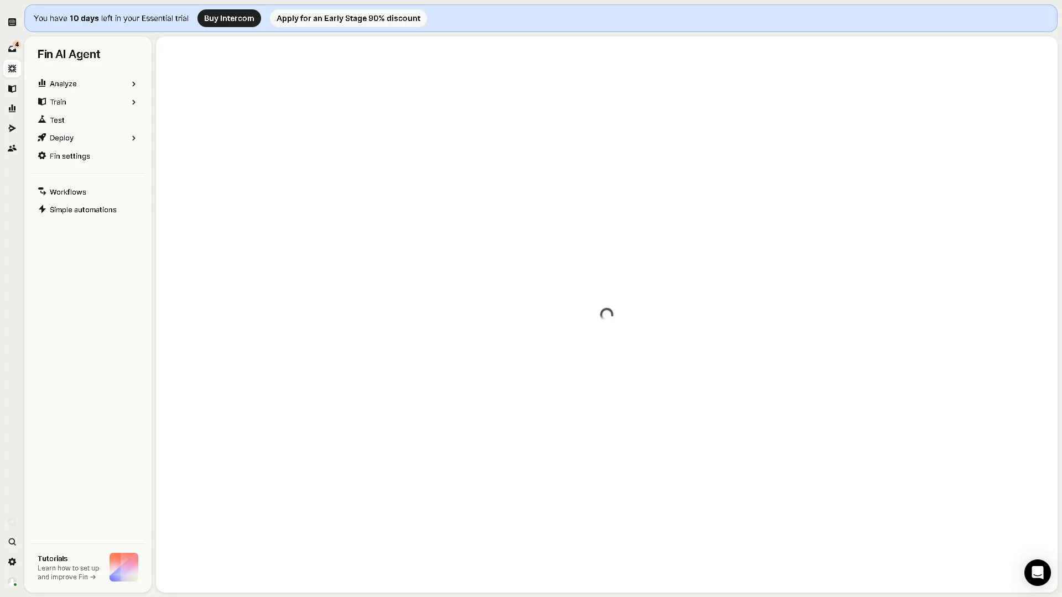
mouse_move(325, 236)
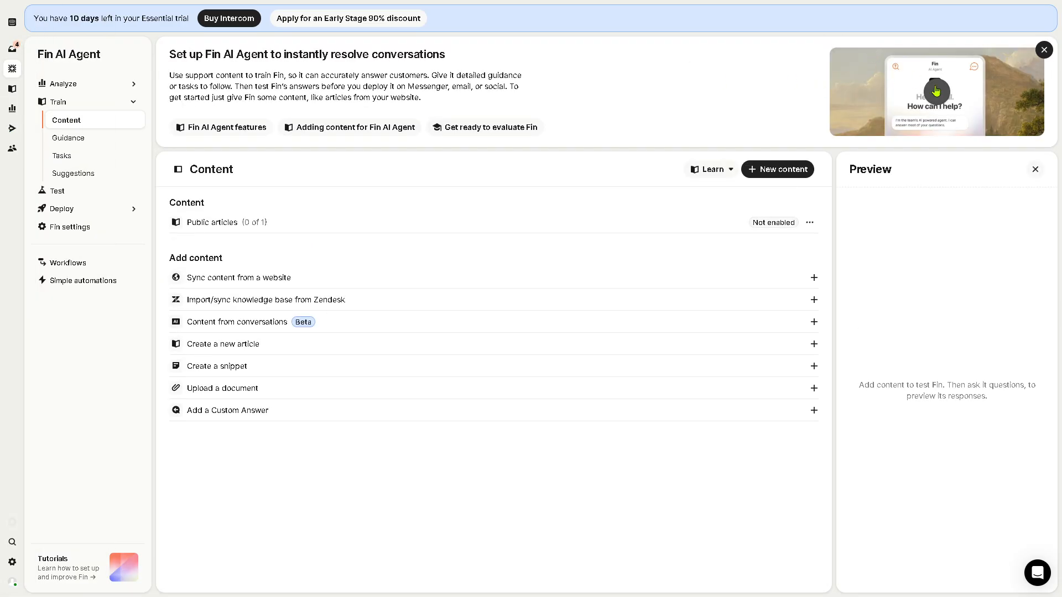
Play the Fin AI Agent intro video on Content training, then dismiss it.
click(936, 91)
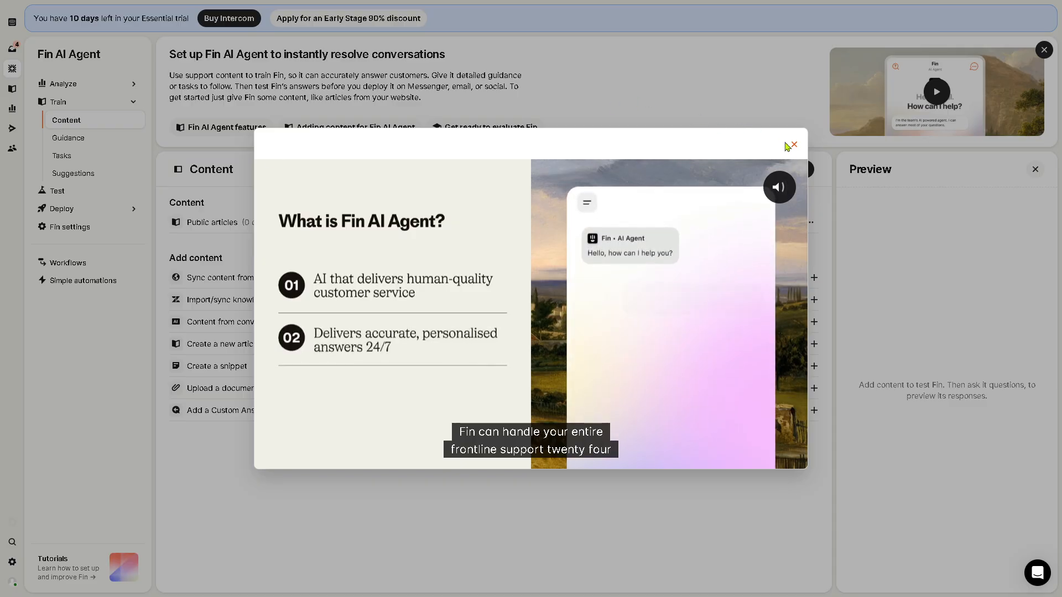
click(793, 145)
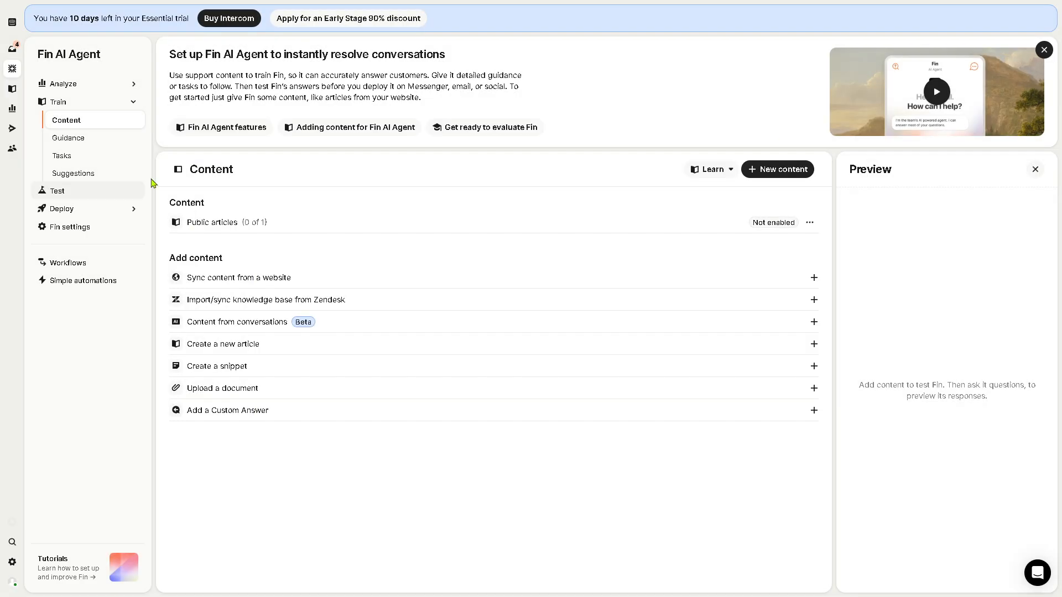
mouse_move(61, 155)
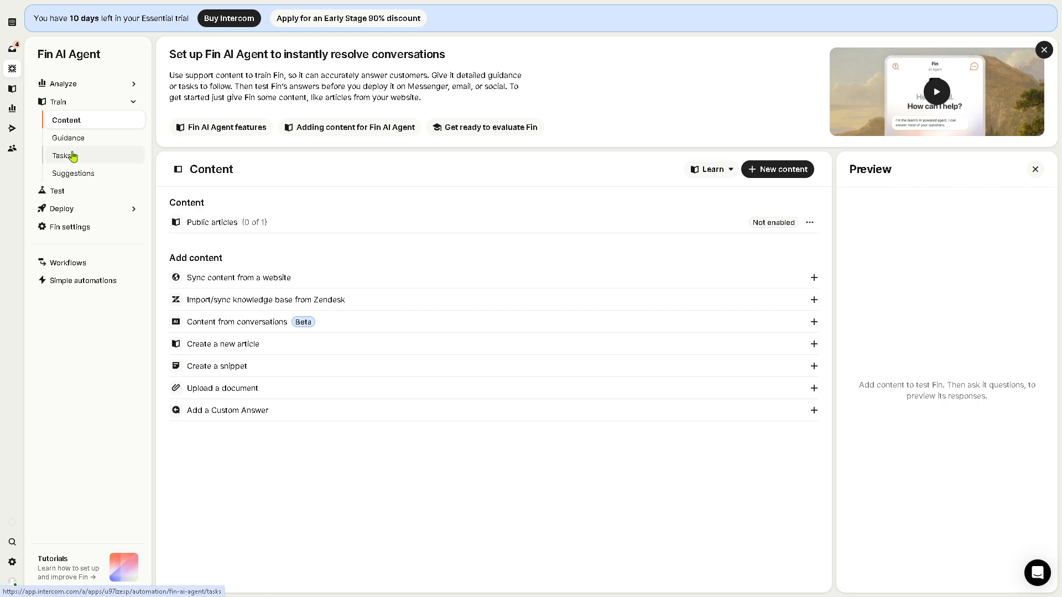
Search Fin's Tasks page for 'How to use INTERCOM FIN AI'.
click(62, 155)
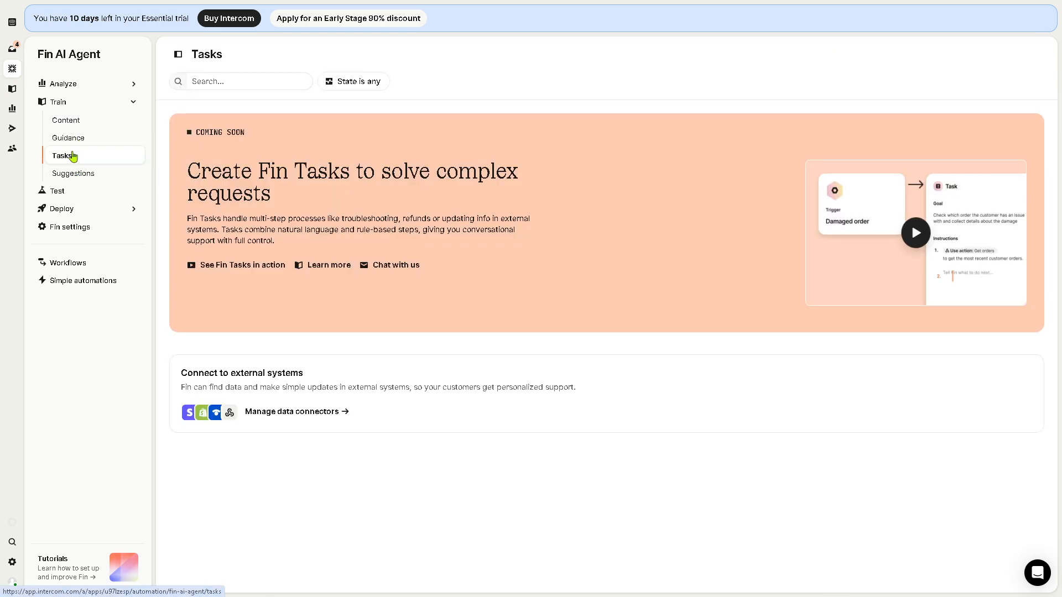
mouse_move(410, 190)
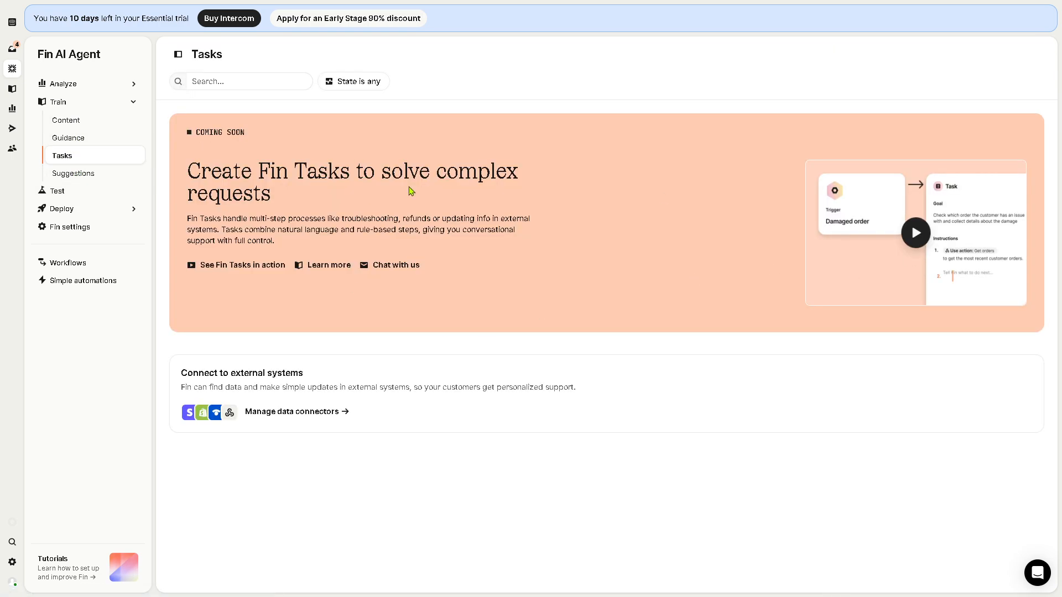
click(241, 81)
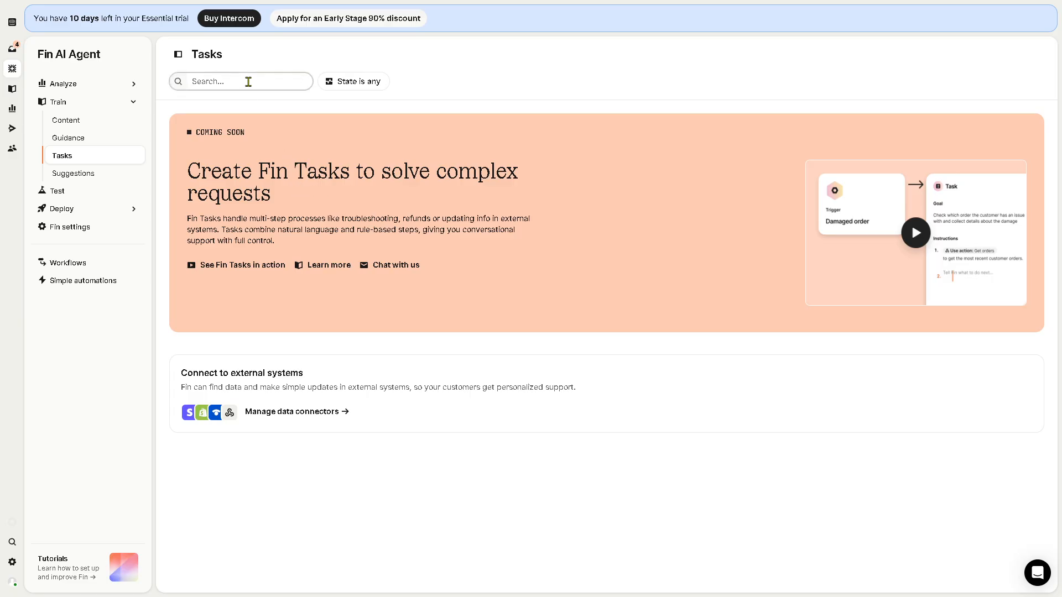
text(How t)
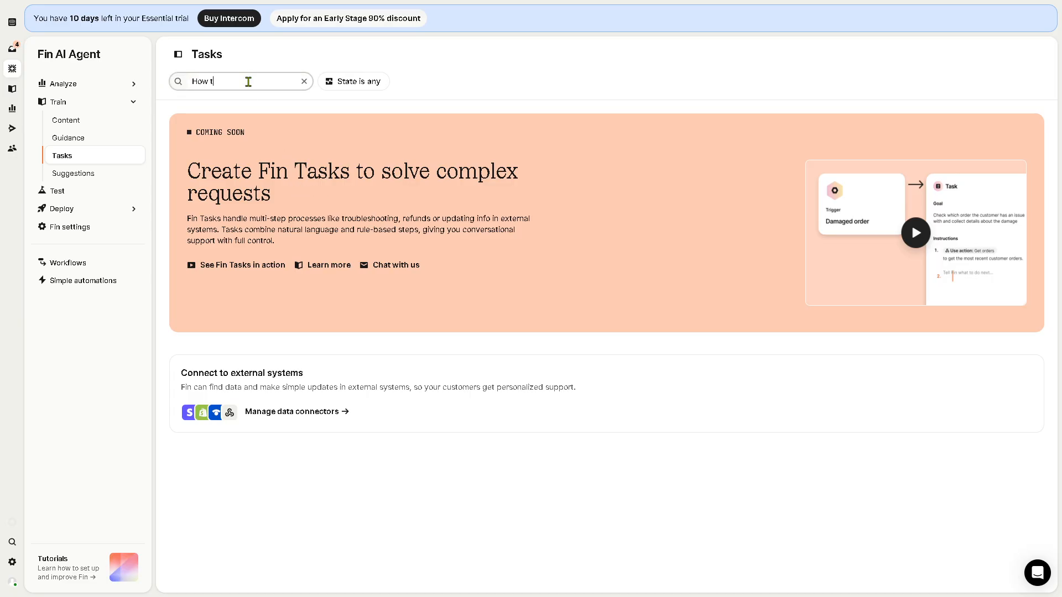
text(o use)
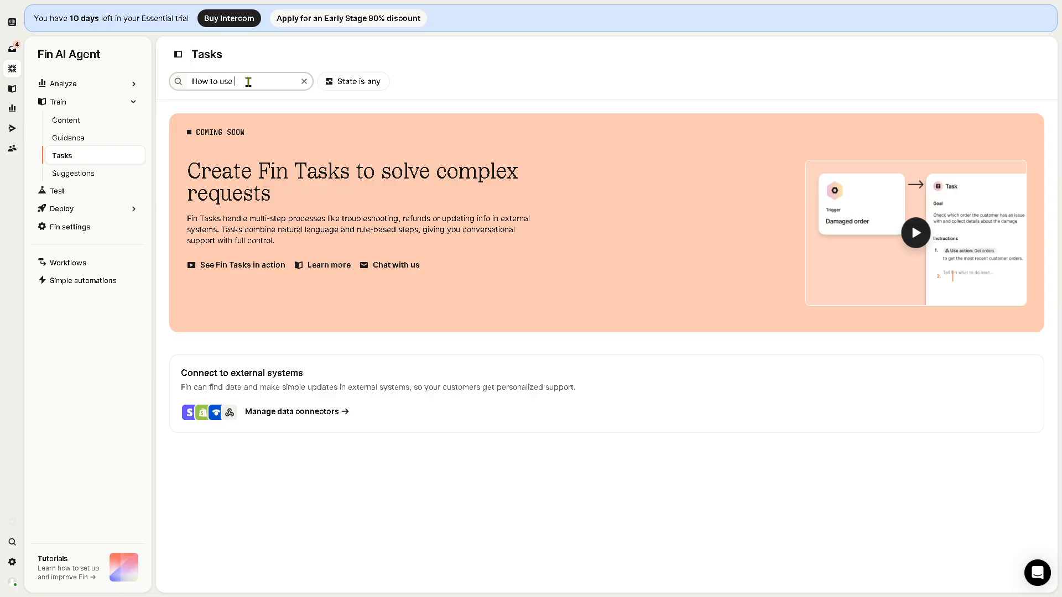
text(INTERCOM)
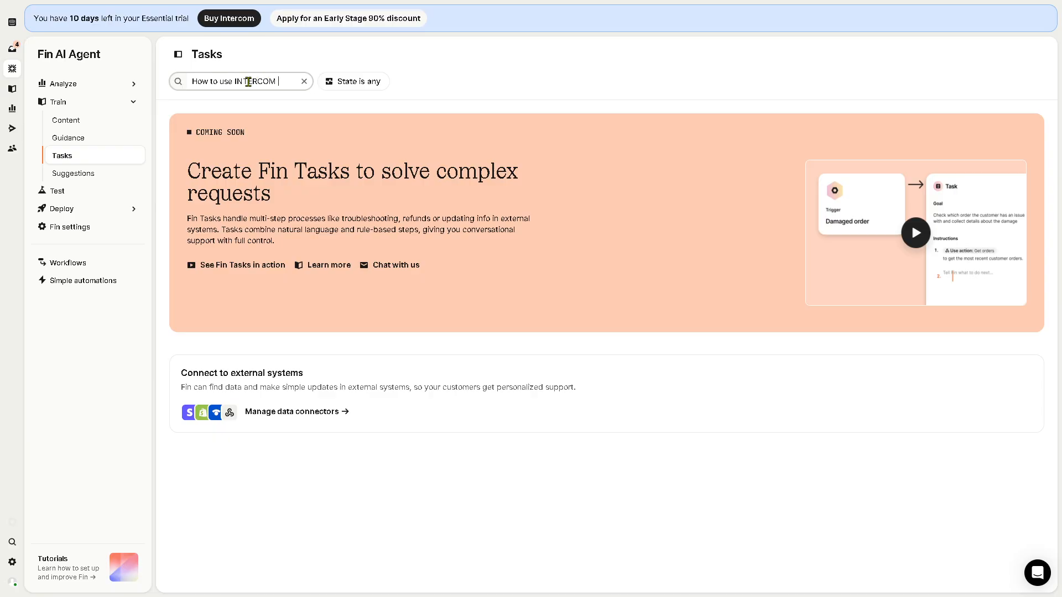
text(FIN AI)
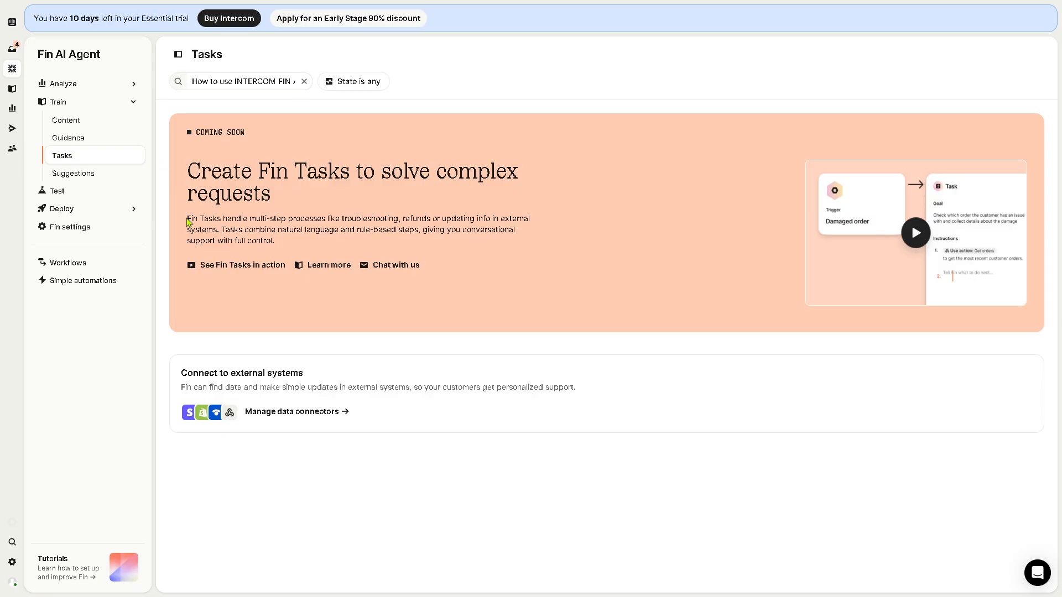
mouse_move(156, 260)
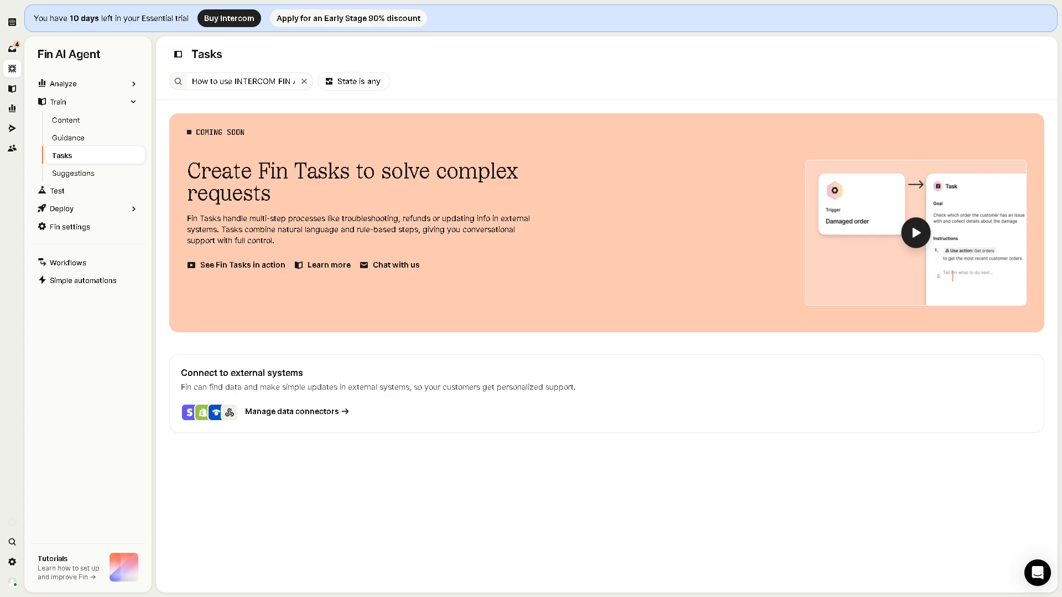
Go to Knowledge Sources and open the Add content dialog via New content.
click(11, 21)
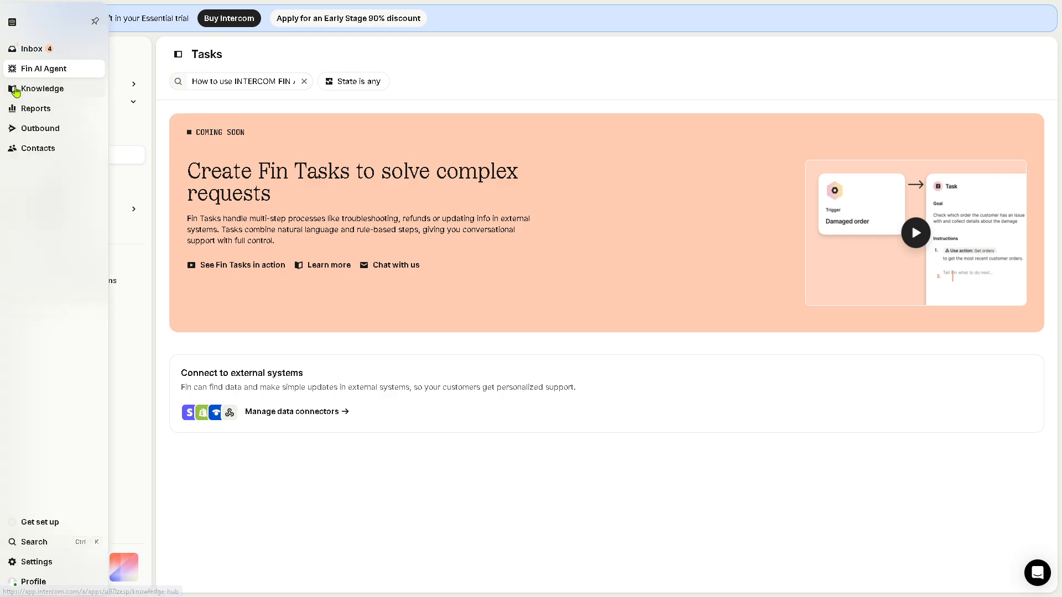
click(43, 88)
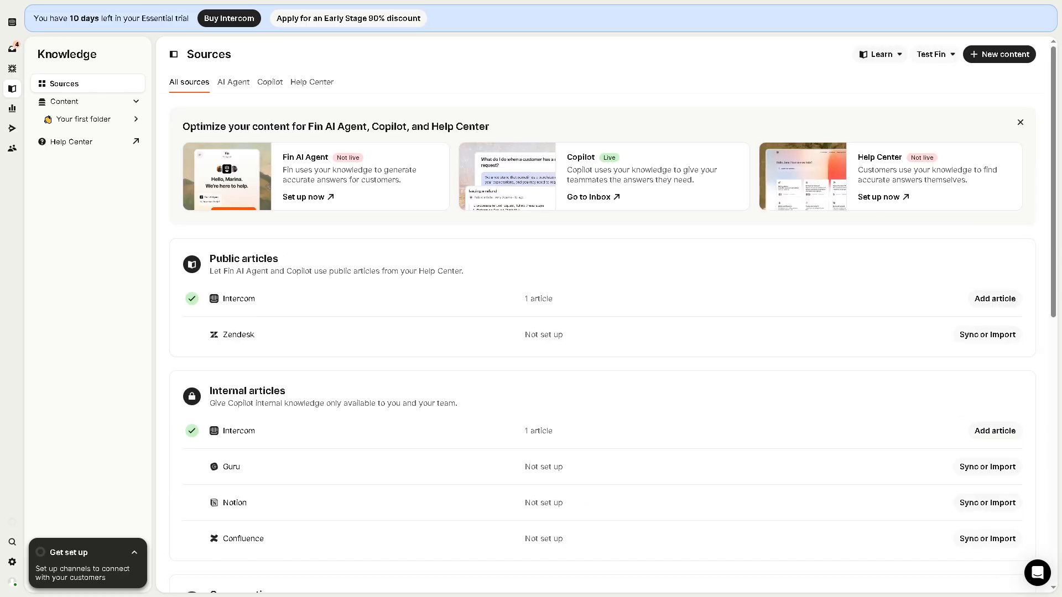
mouse_move(442, 224)
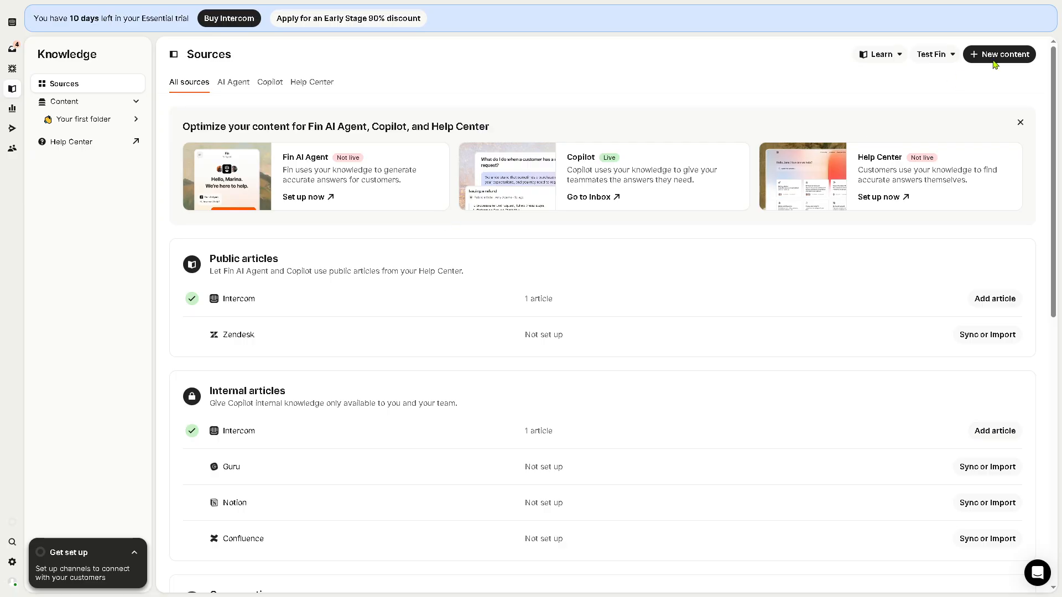
click(998, 55)
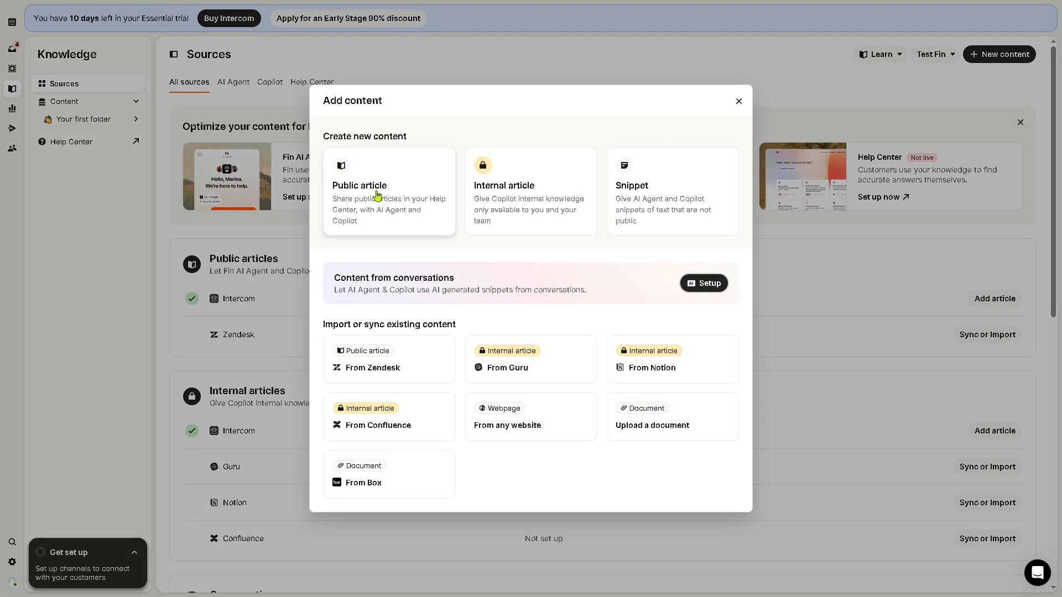
mouse_move(345, 223)
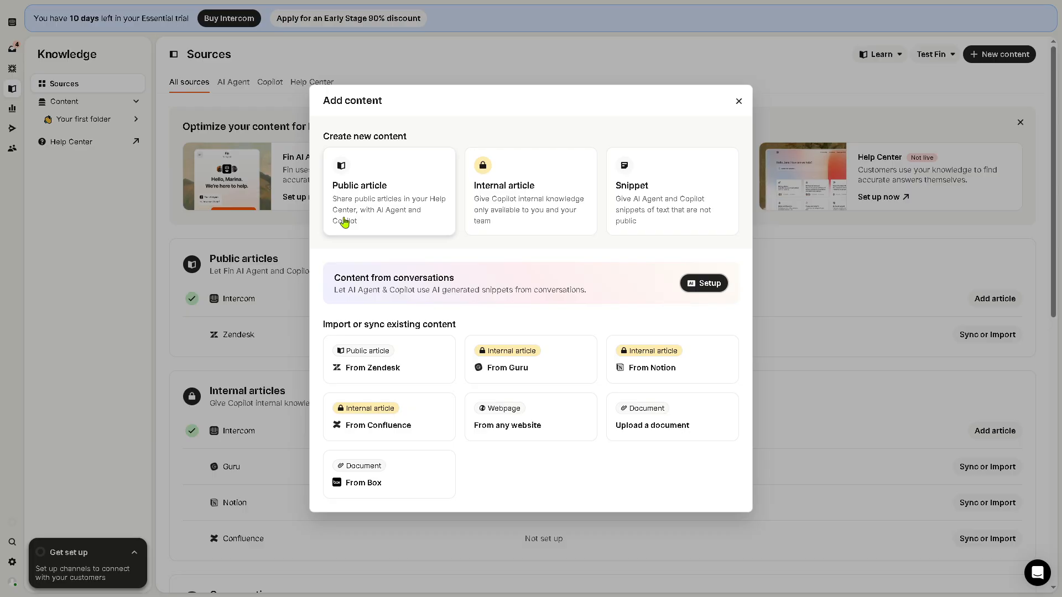
mouse_move(650, 202)
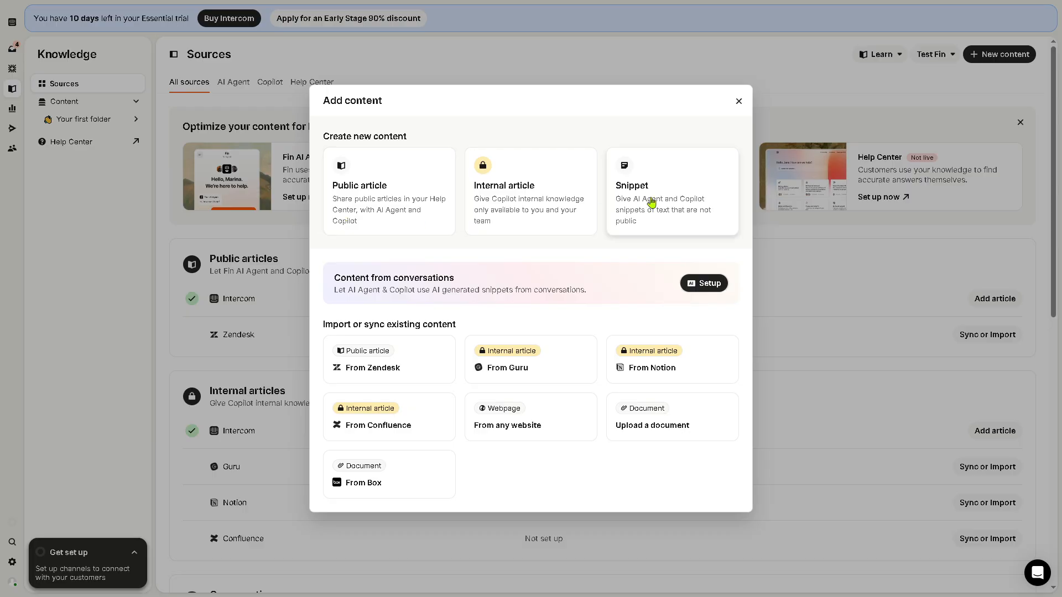
Save a new snippet titled and worded 'How to use INTERCOM FIN AI'.
click(670, 192)
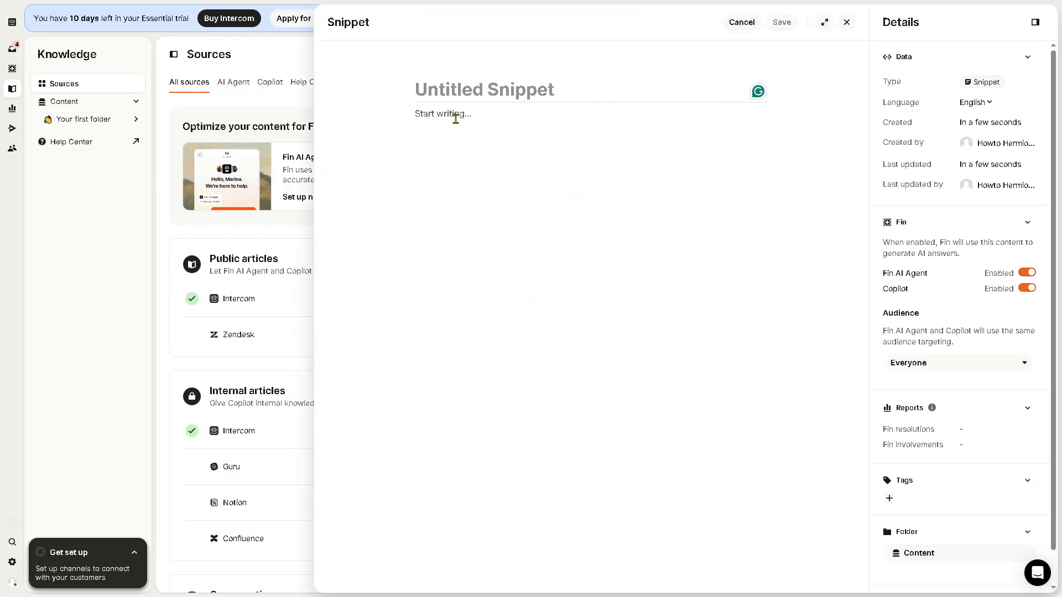
text(How to use INTERCOM FIN AI)
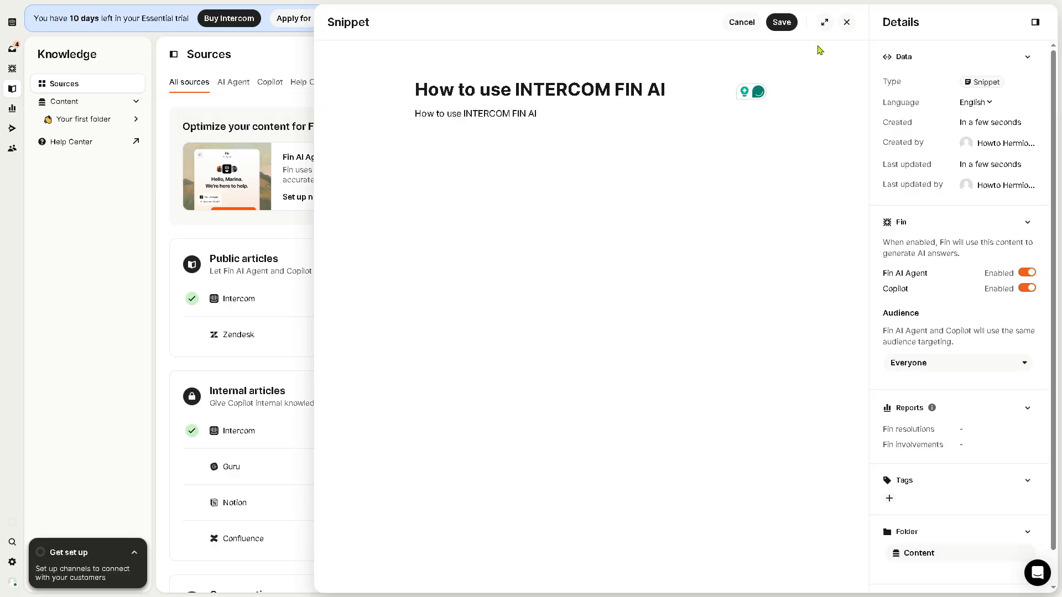
click(780, 22)
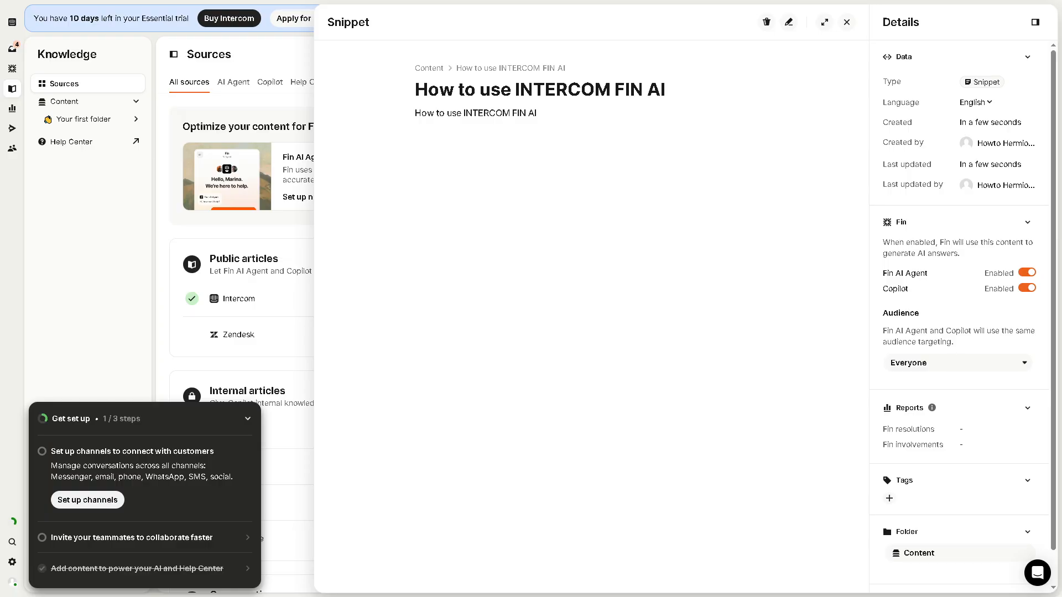
mouse_move(306, 344)
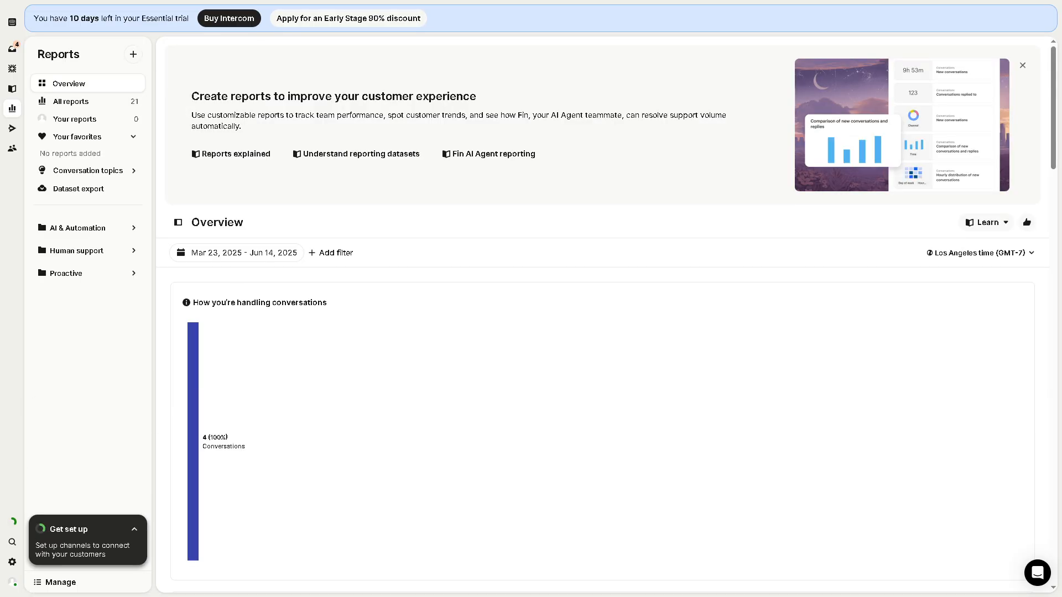
mouse_move(245, 244)
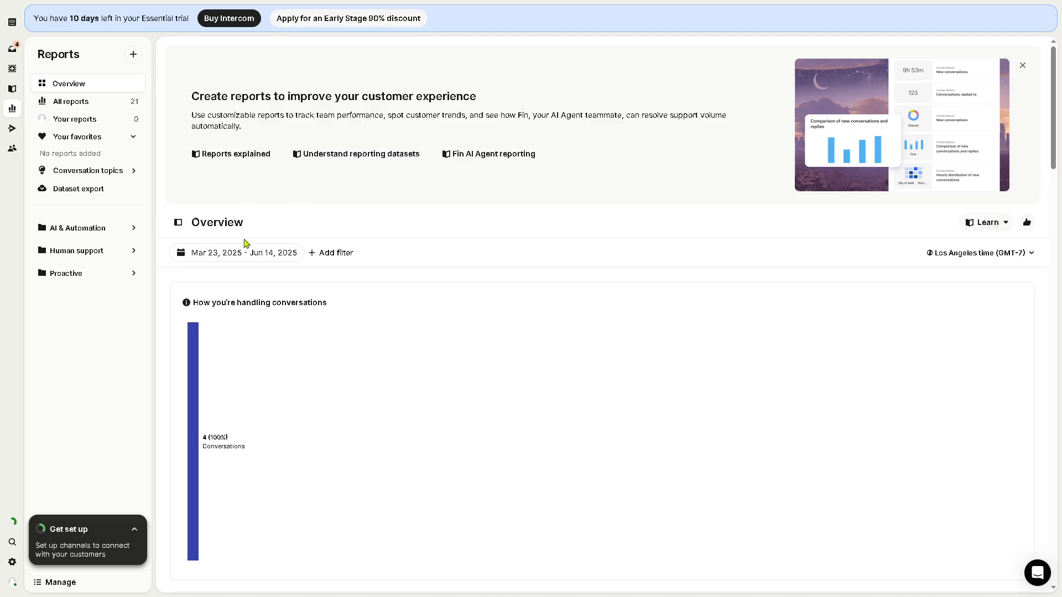
mouse_move(315, 267)
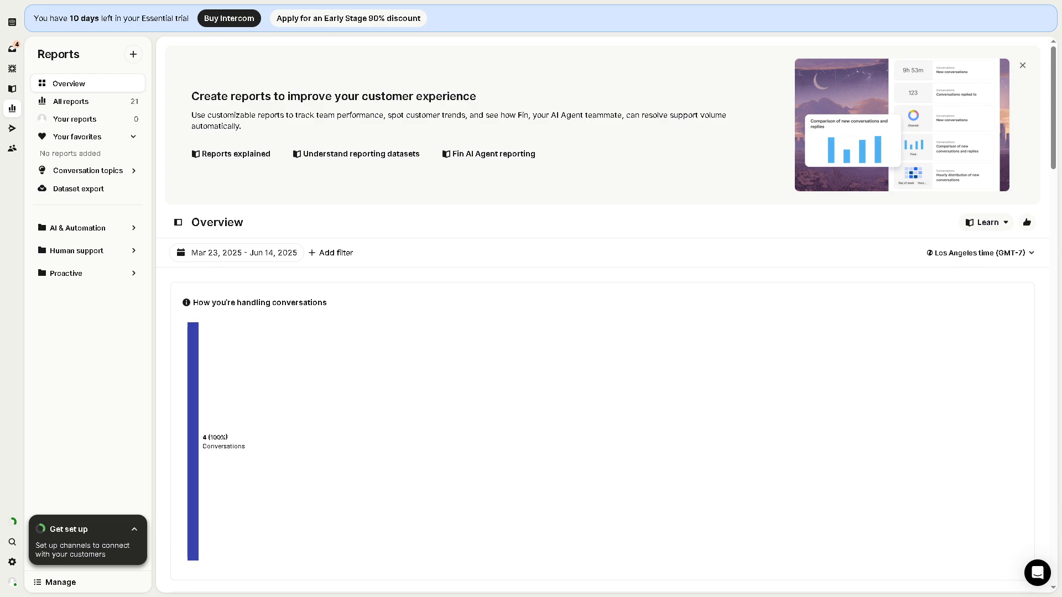
mouse_move(51, 296)
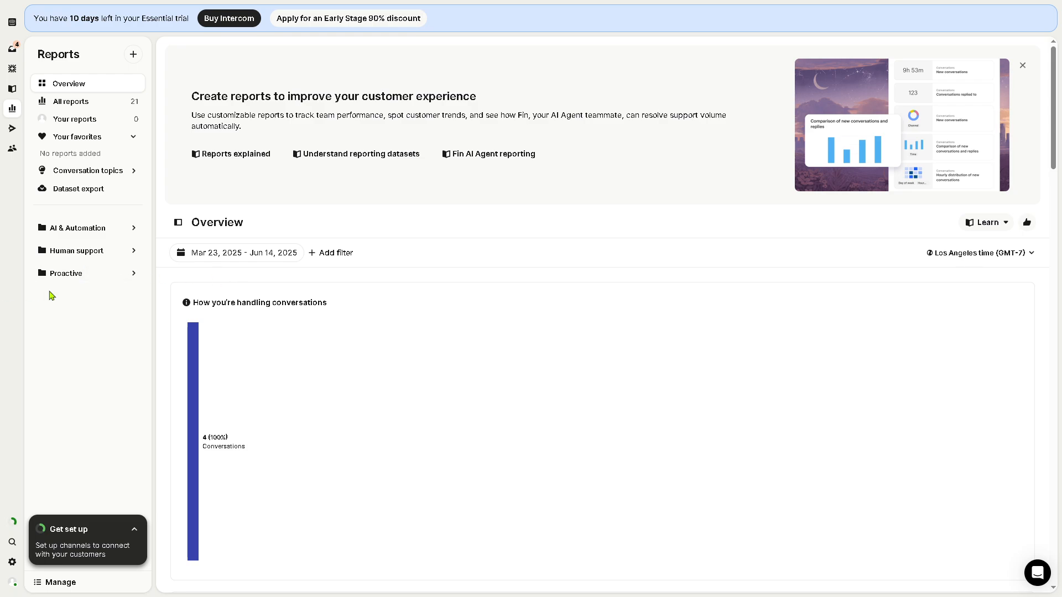
mouse_move(201, 292)
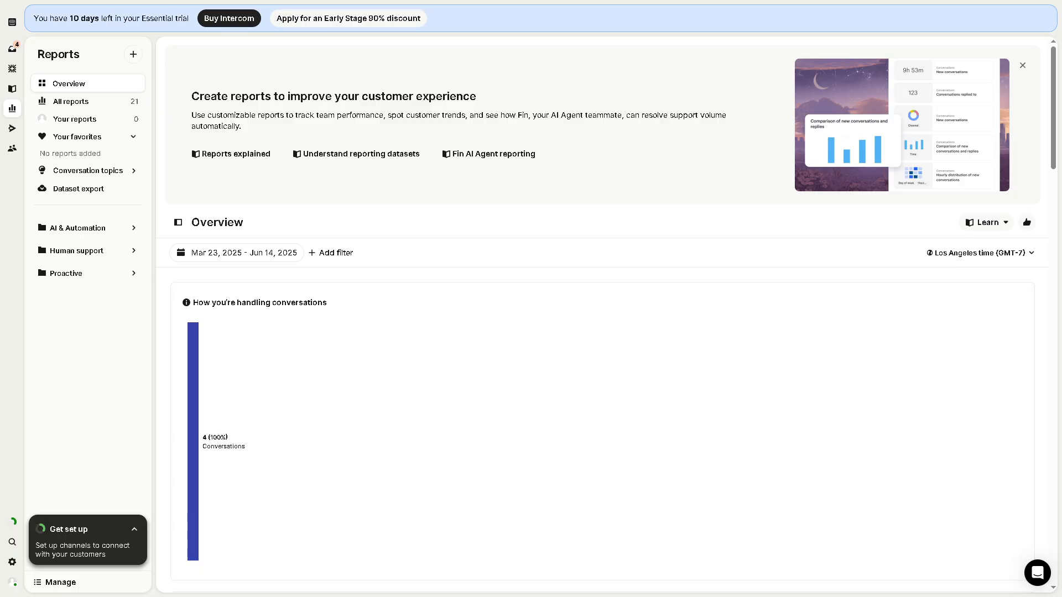
mouse_move(78, 250)
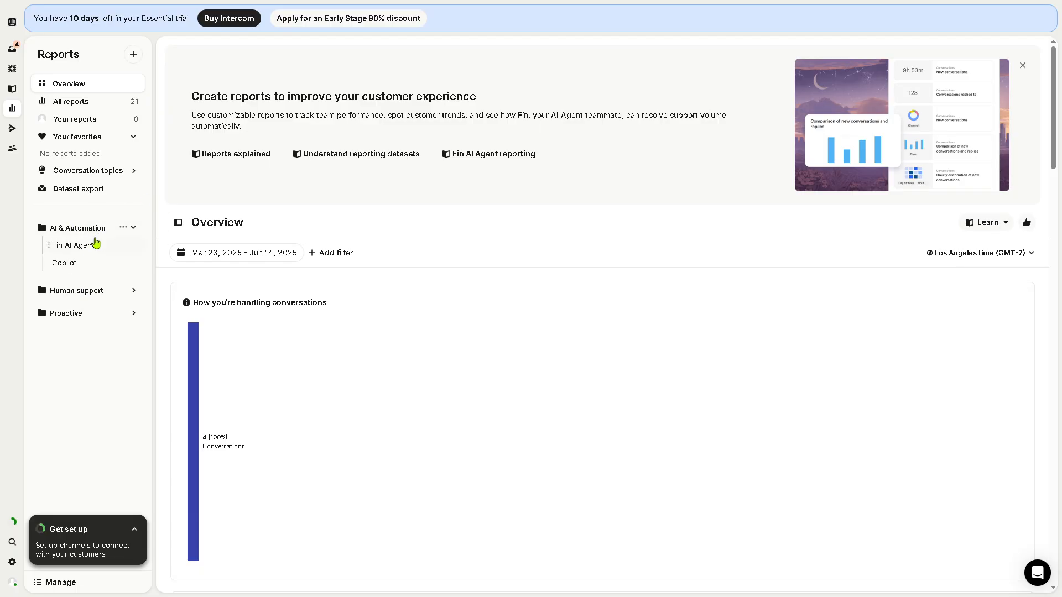
mouse_move(64, 263)
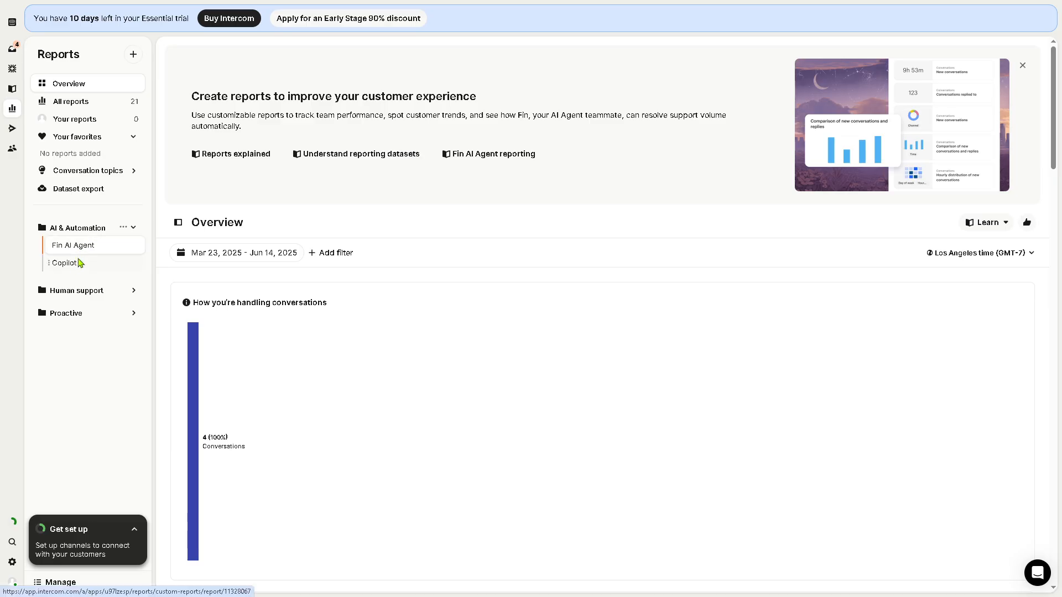
mouse_move(68, 264)
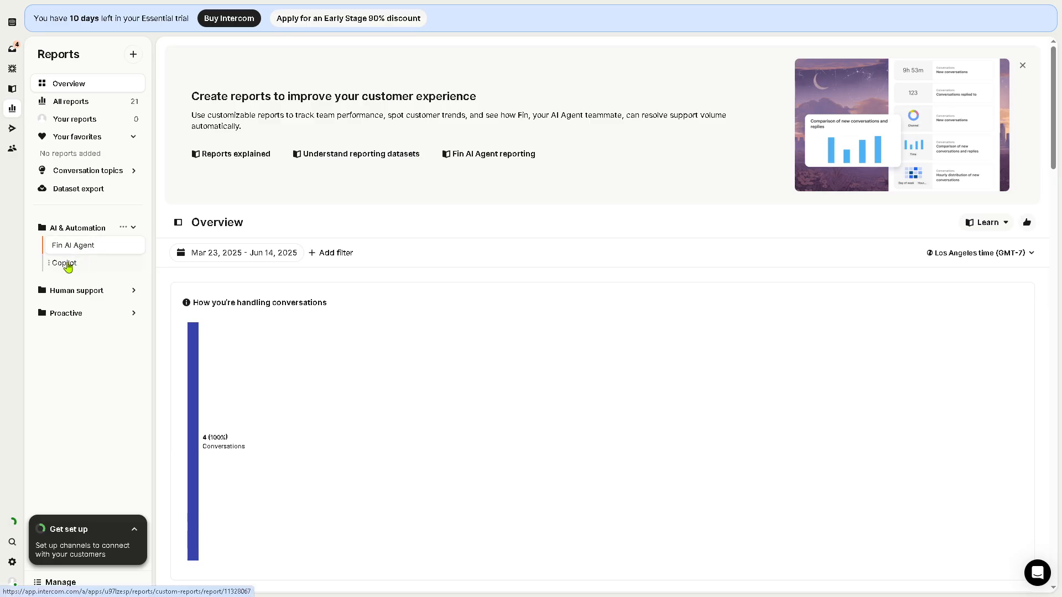
View the Copilot usage report, then go to the Outbound Messages page.
click(64, 262)
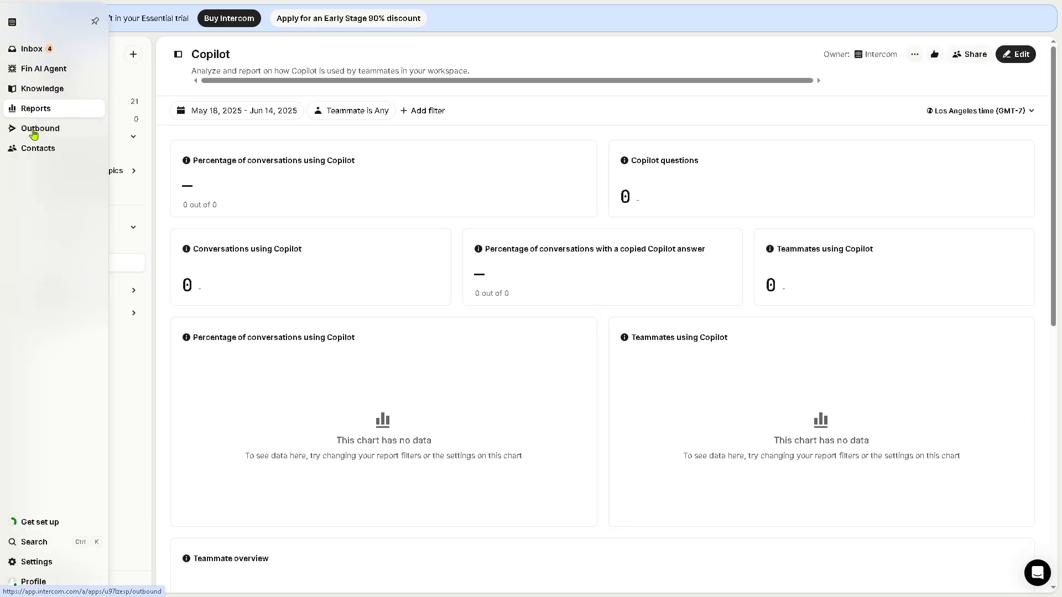
click(39, 128)
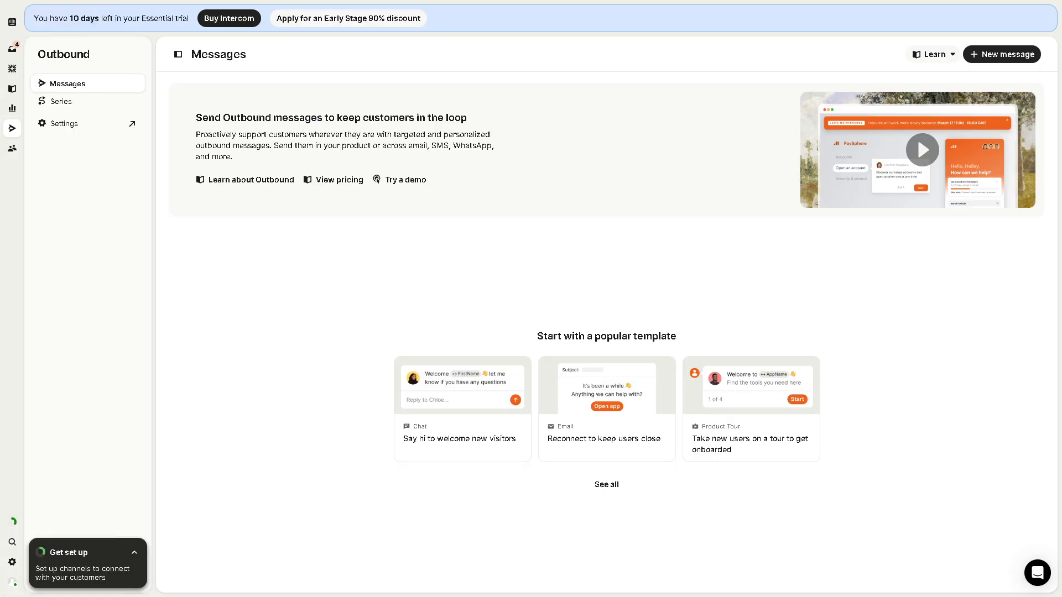
mouse_move(1002, 54)
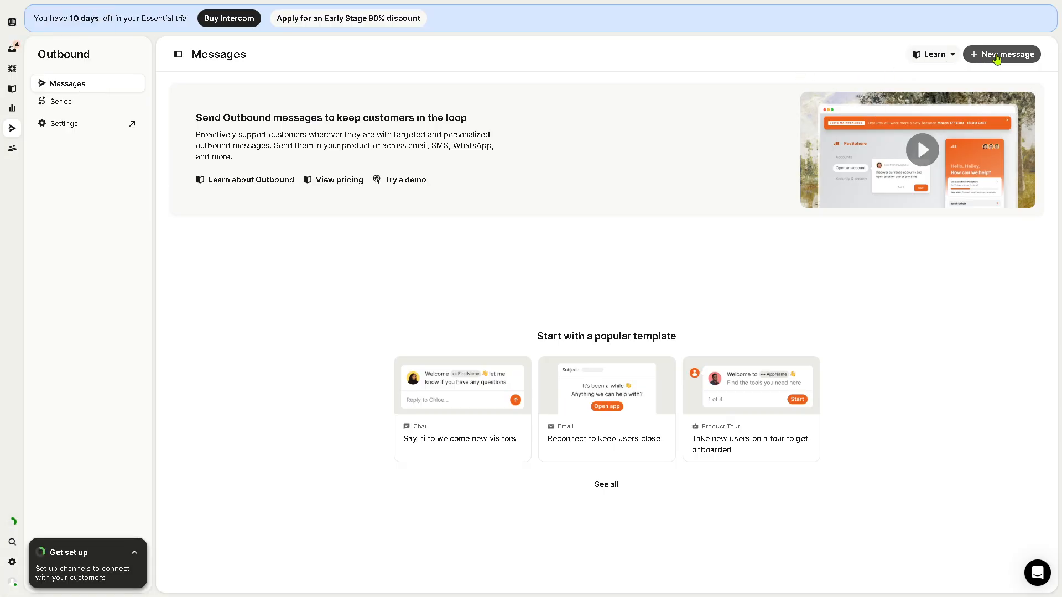
Start a new outbound message and create a banner from scratch.
click(1006, 55)
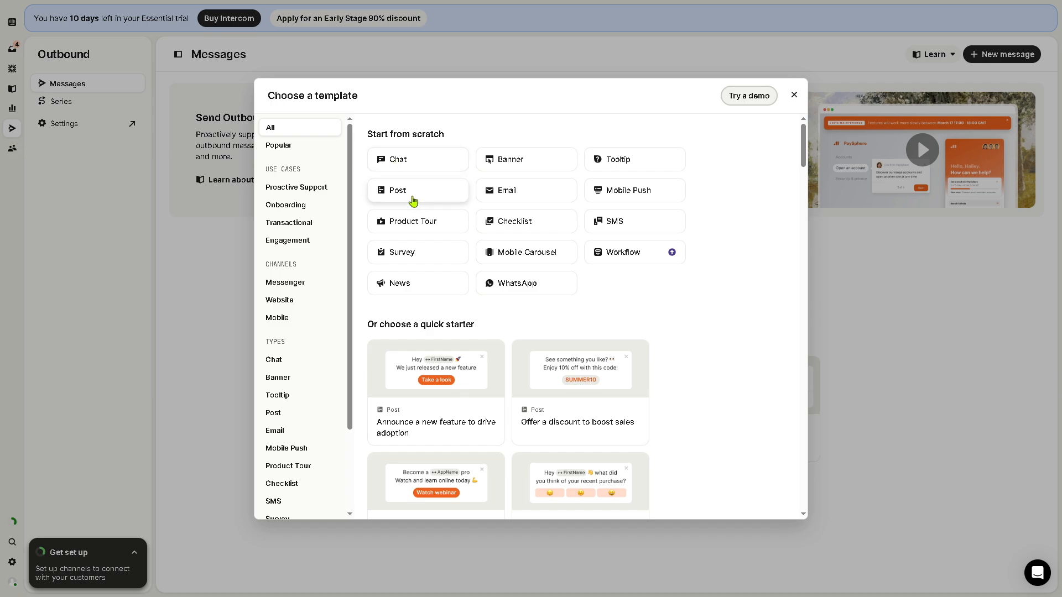
mouse_move(503, 160)
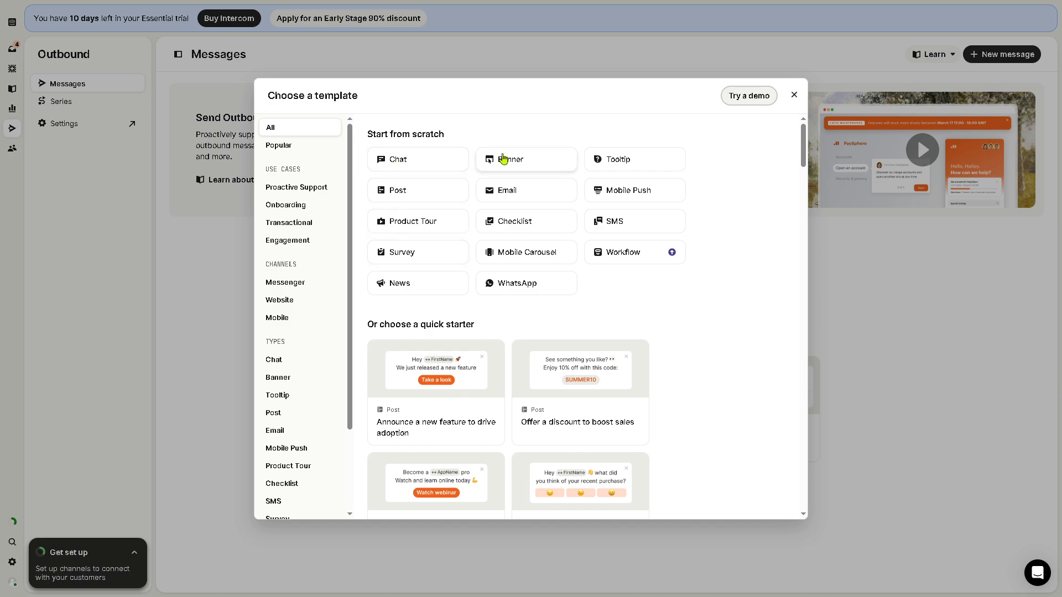
mouse_move(615, 229)
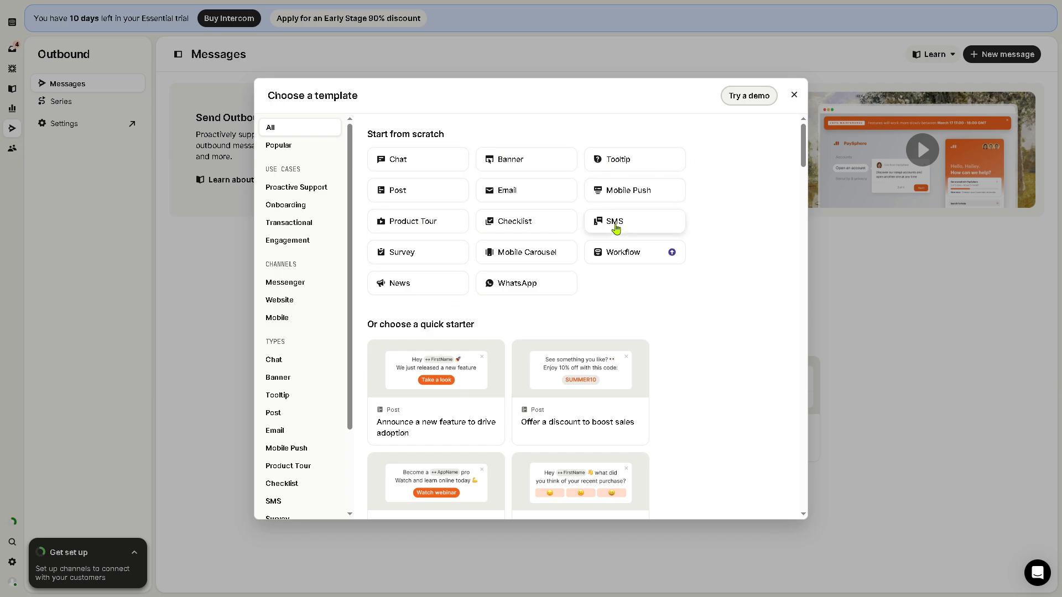
mouse_move(509, 159)
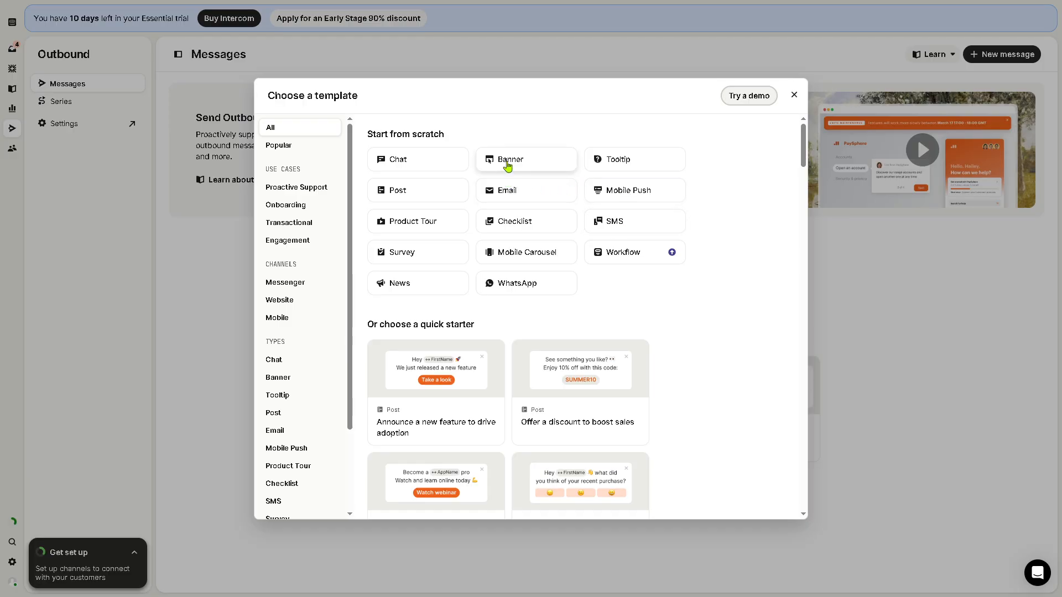
click(509, 159)
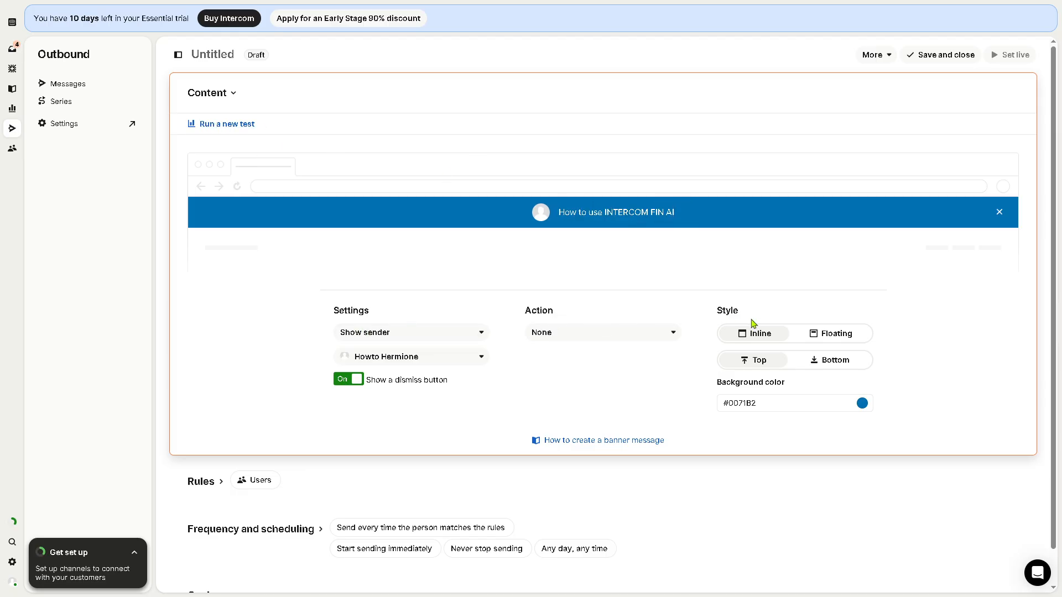
mouse_move(930, 63)
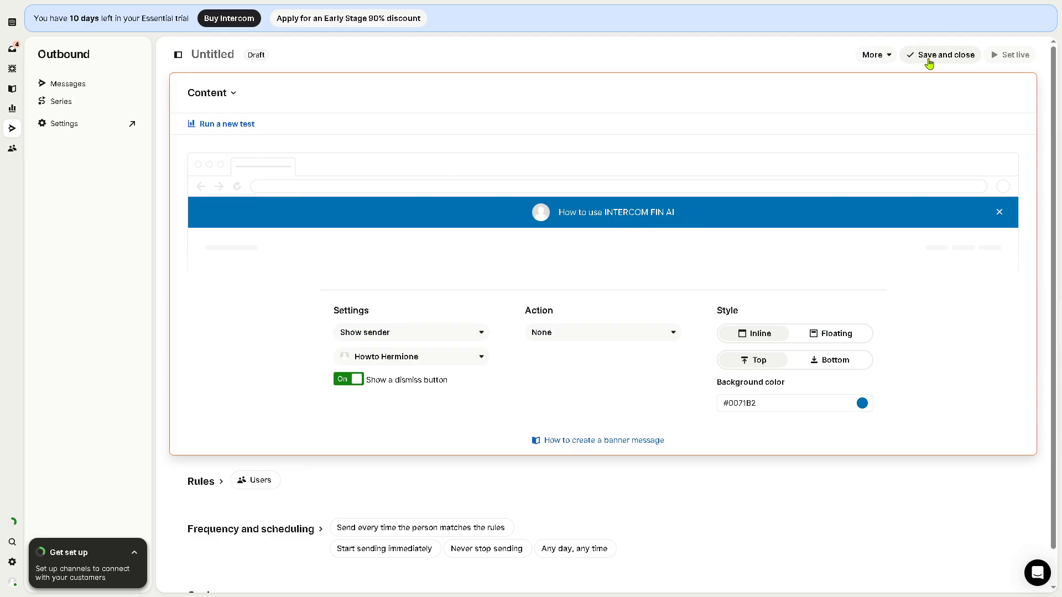
Save the untitled banner draft as Version 1 and close the editor.
click(943, 54)
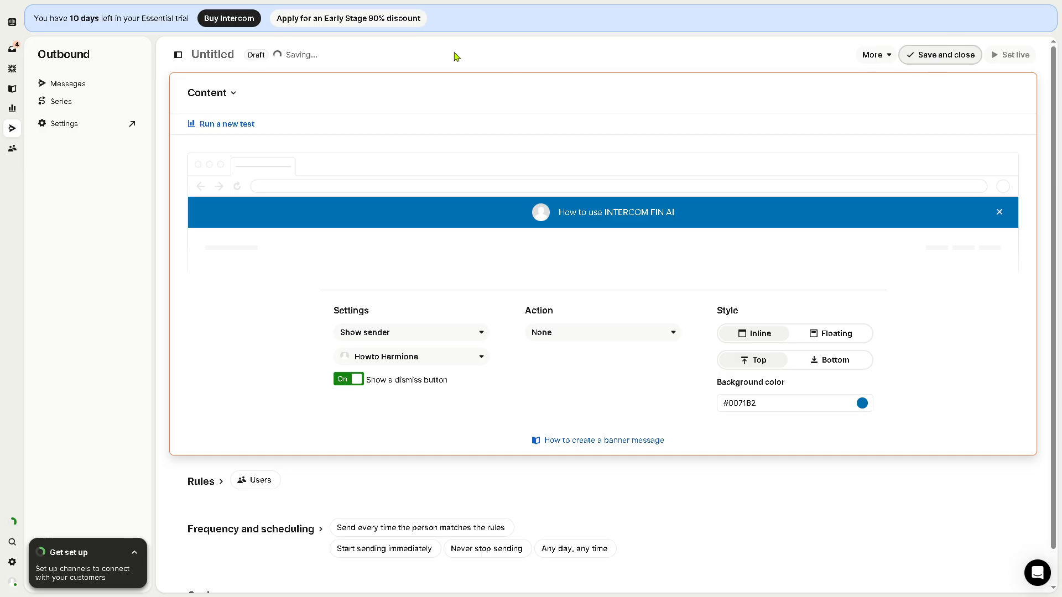
click(944, 54)
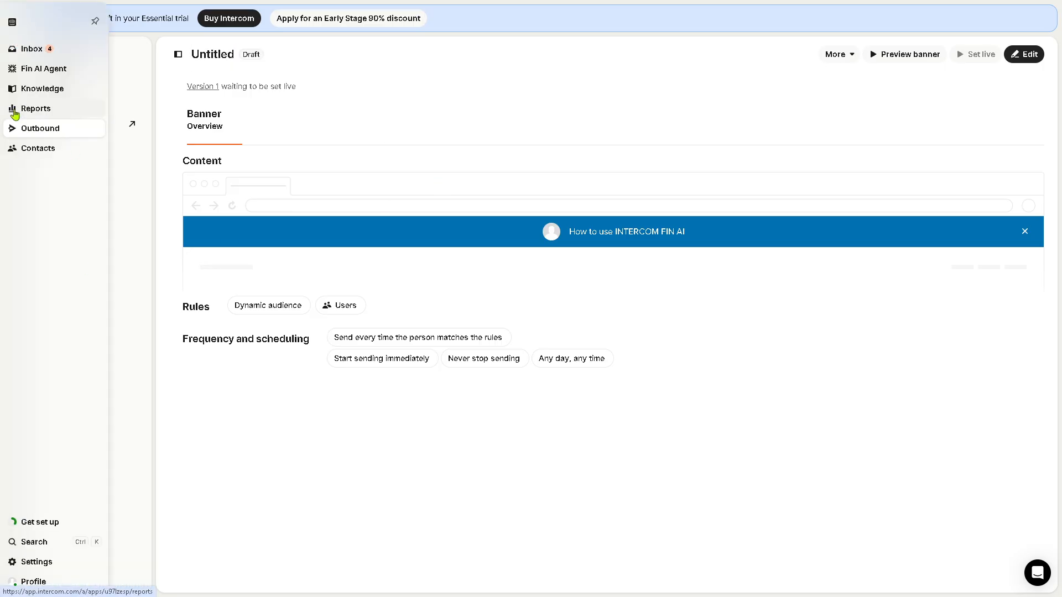
Open the active users in Contacts and show the New users or leads options.
click(37, 147)
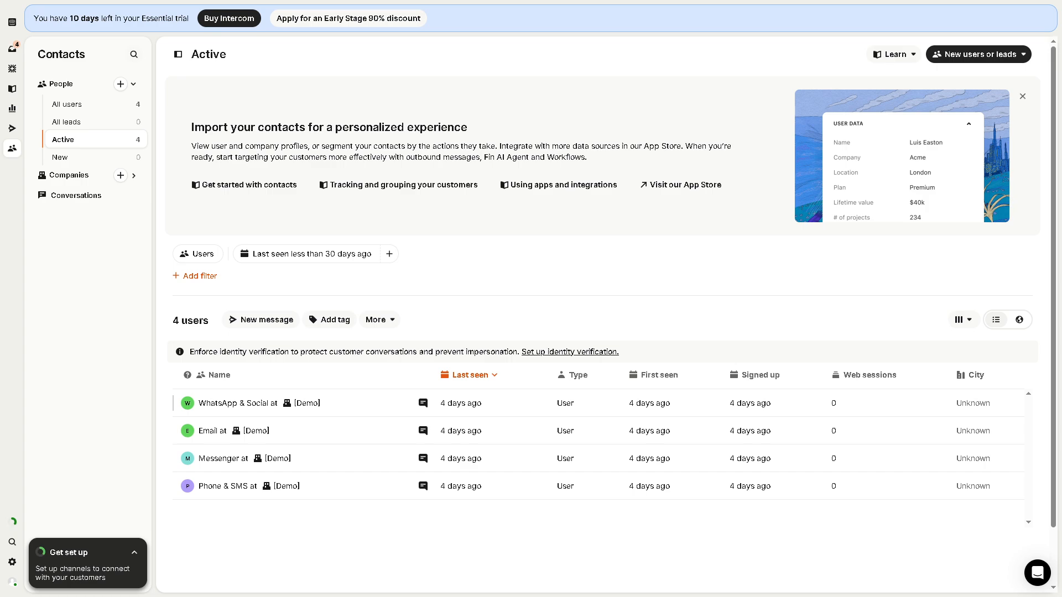
mouse_move(285, 226)
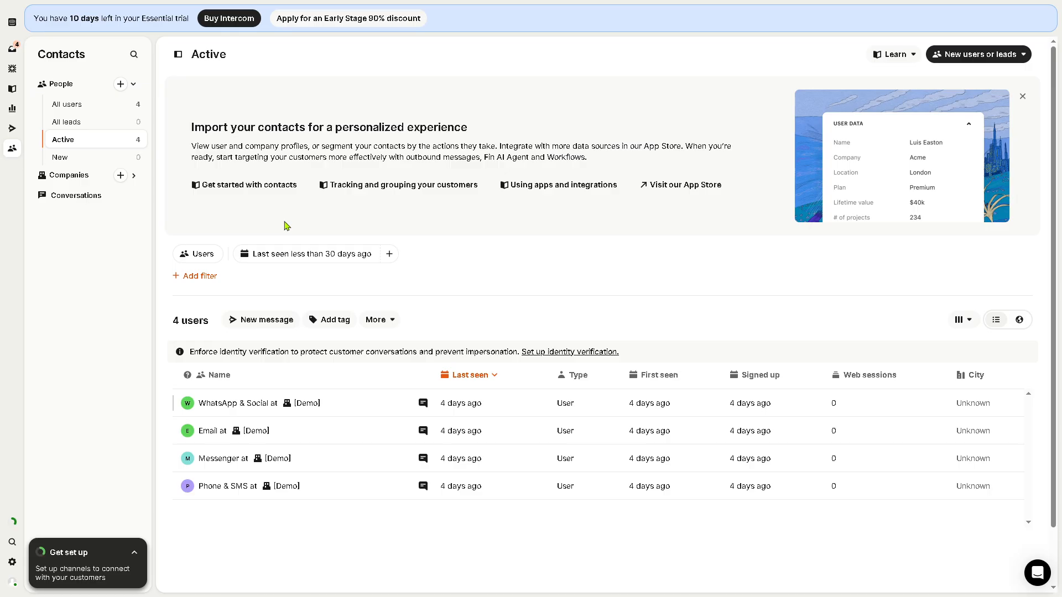
mouse_move(199, 278)
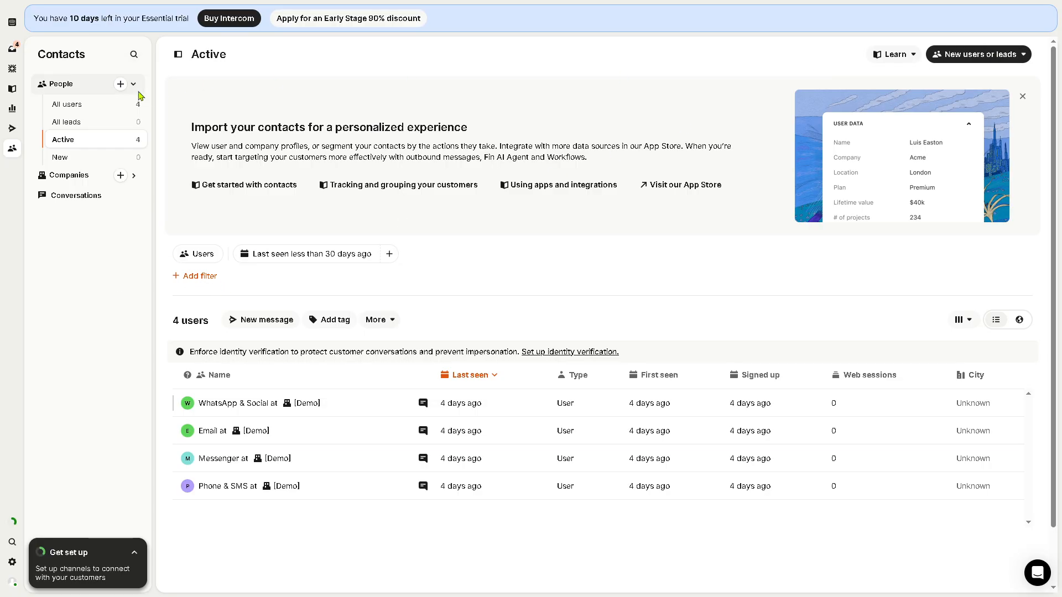
click(978, 54)
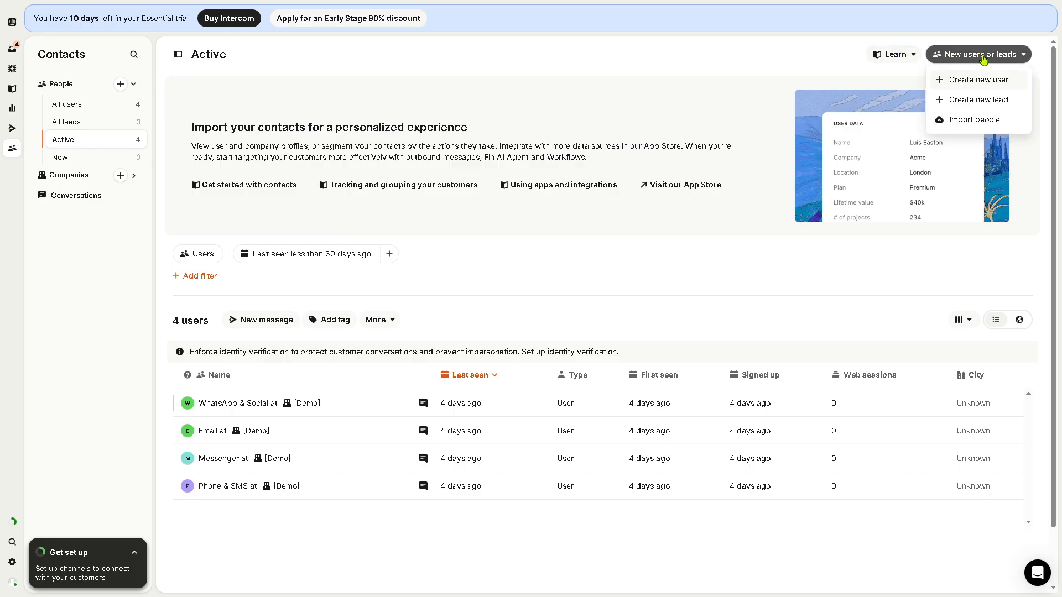
Create user 'How to use INTERCOM FIN AI' with a test .com email address.
click(980, 79)
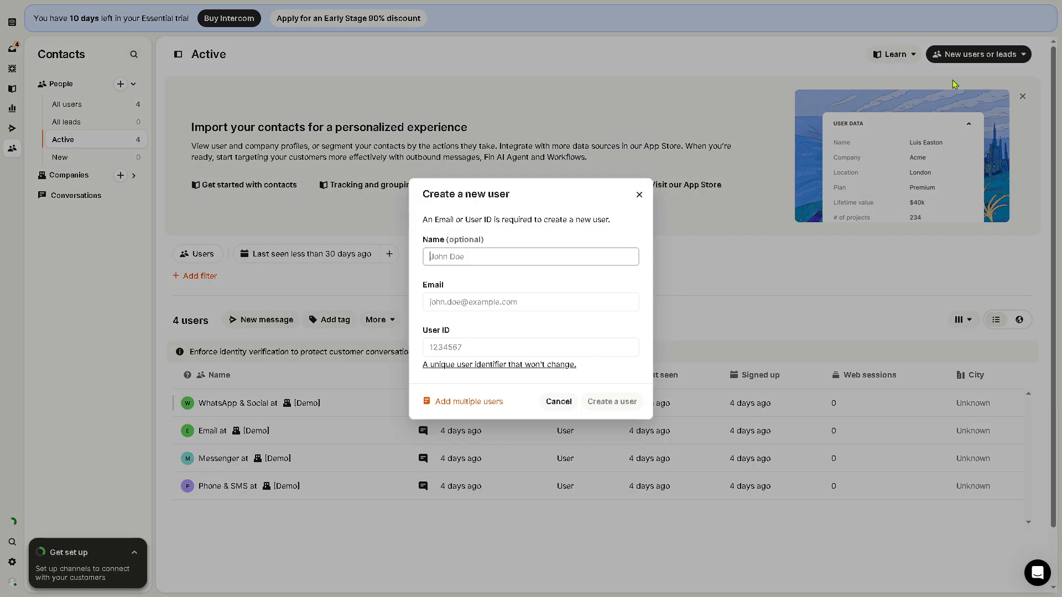
text(How to use INTERCOM FIN AI)
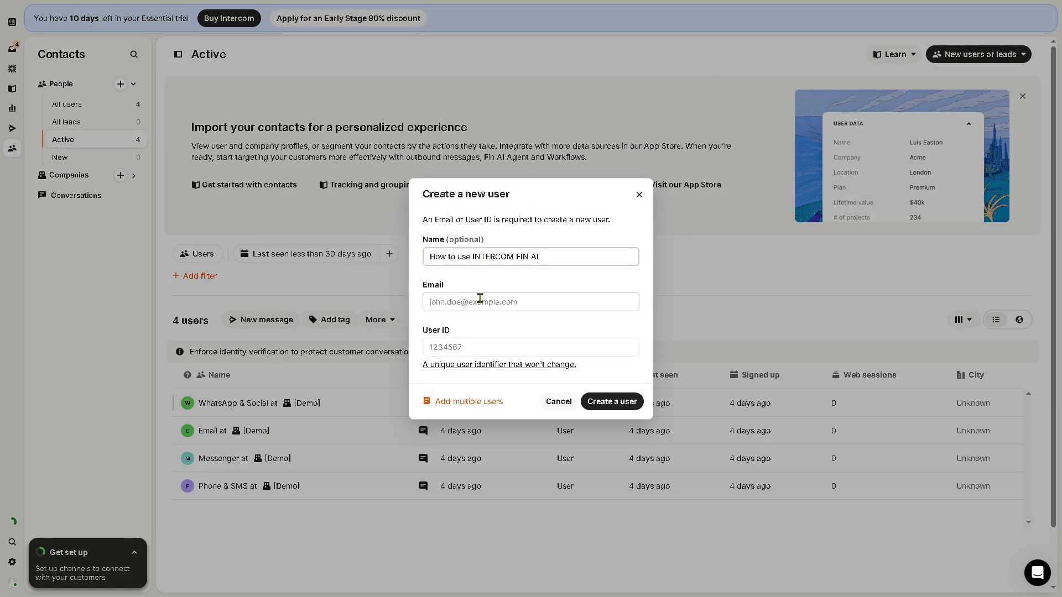
text(test@email)
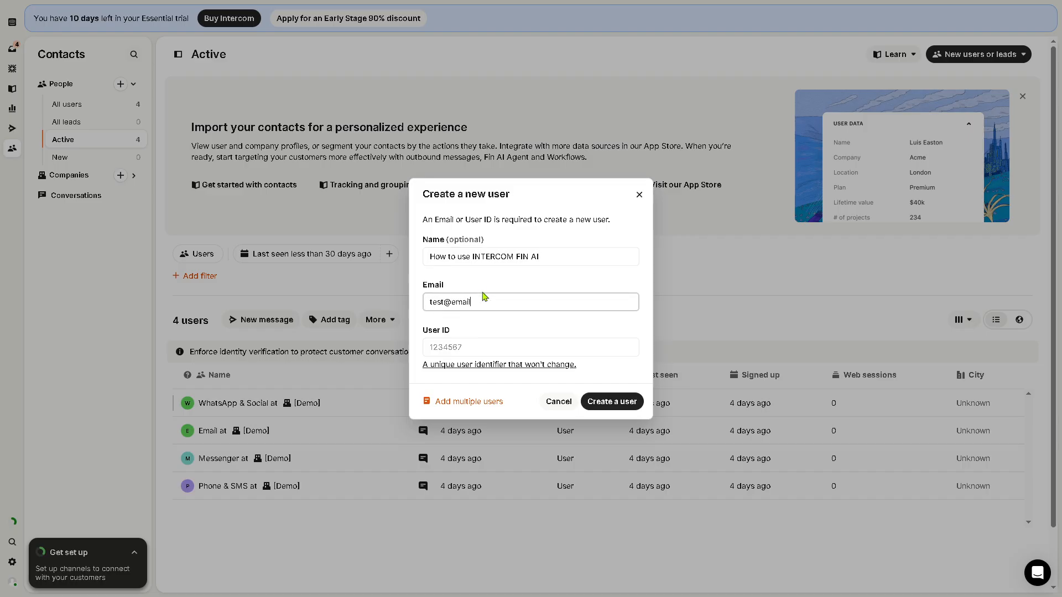
text(.com)
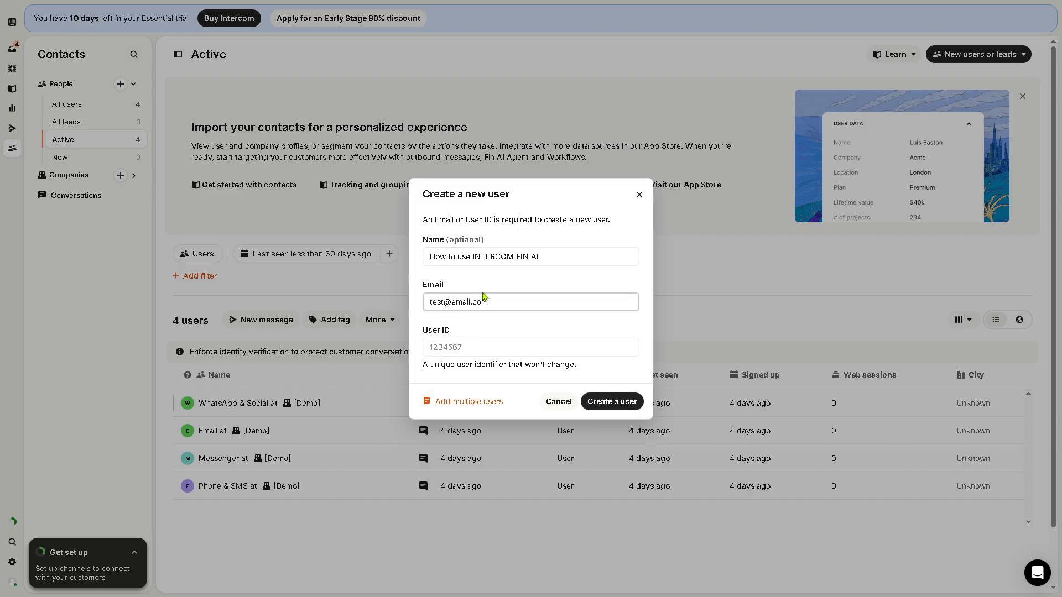
click(610, 401)
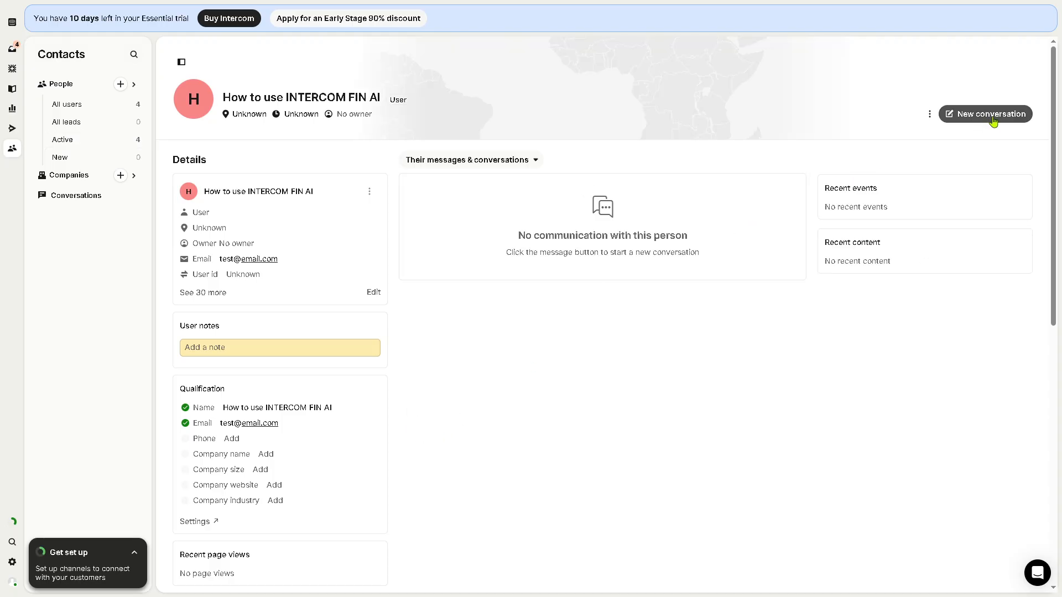
Start a new conversation with the user and draft 'How to use INTERCOM FIN AI'.
click(986, 114)
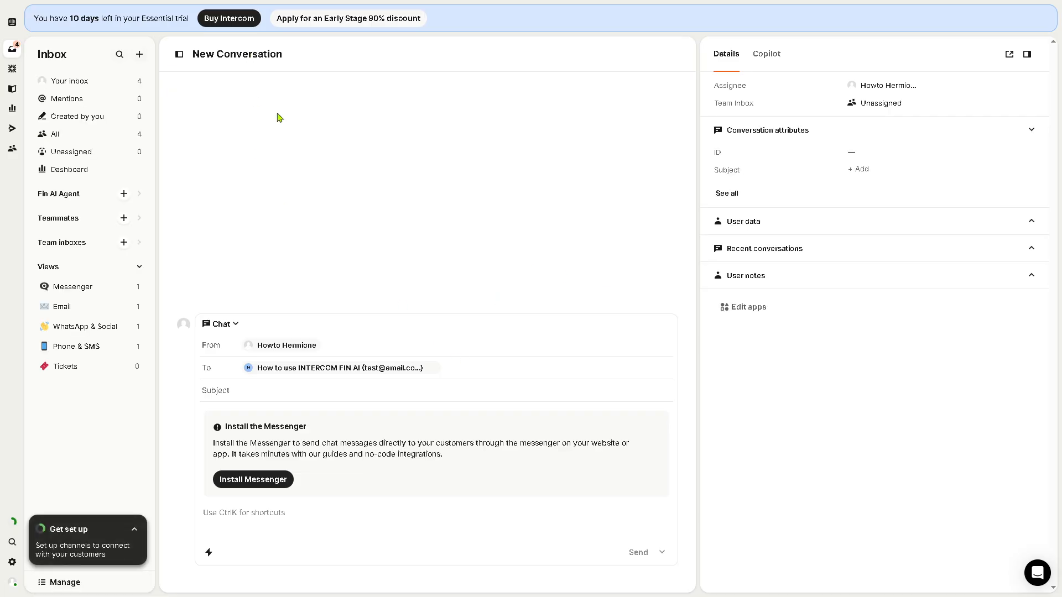
text(How to use INTERCOM FIN AI)
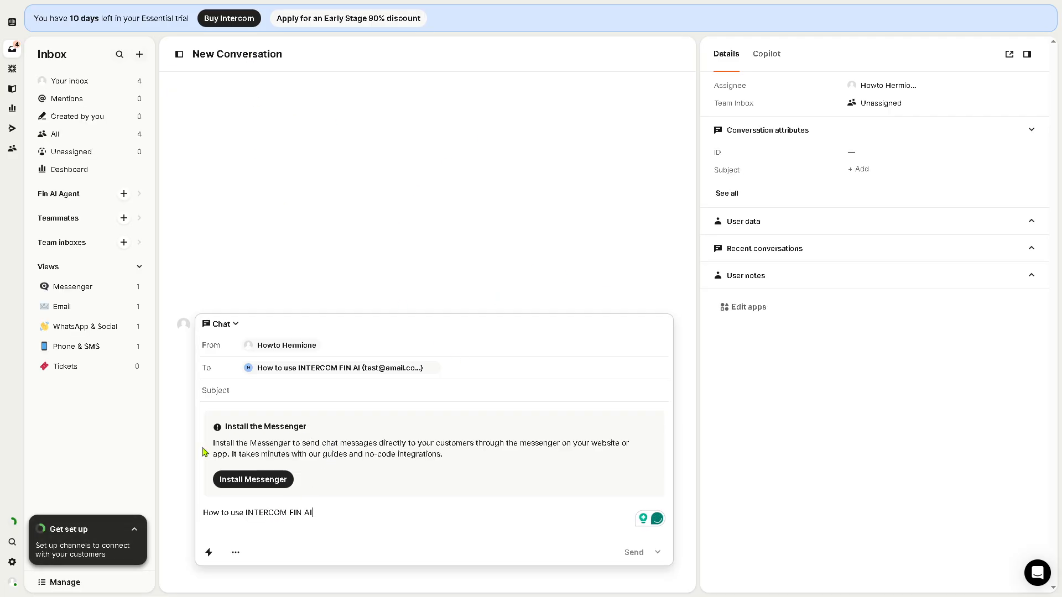
mouse_move(12, 150)
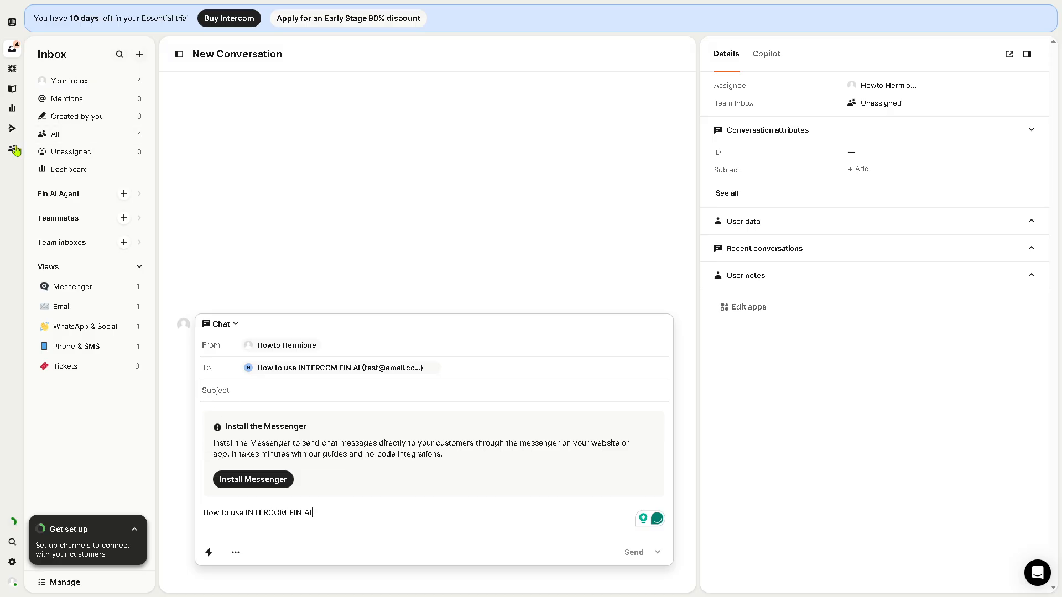
mouse_move(400, 171)
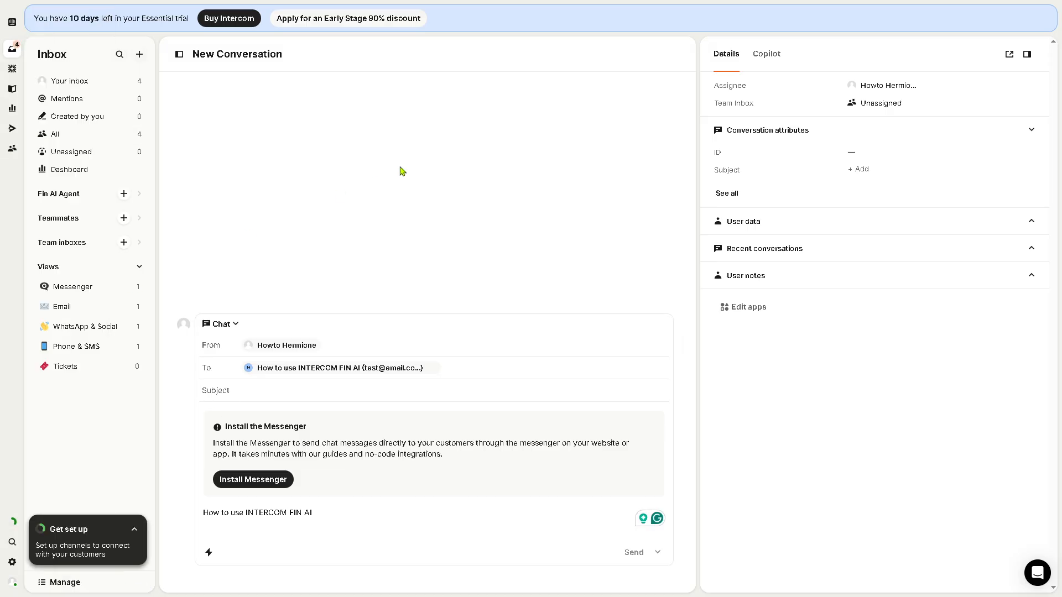
mouse_move(84, 35)
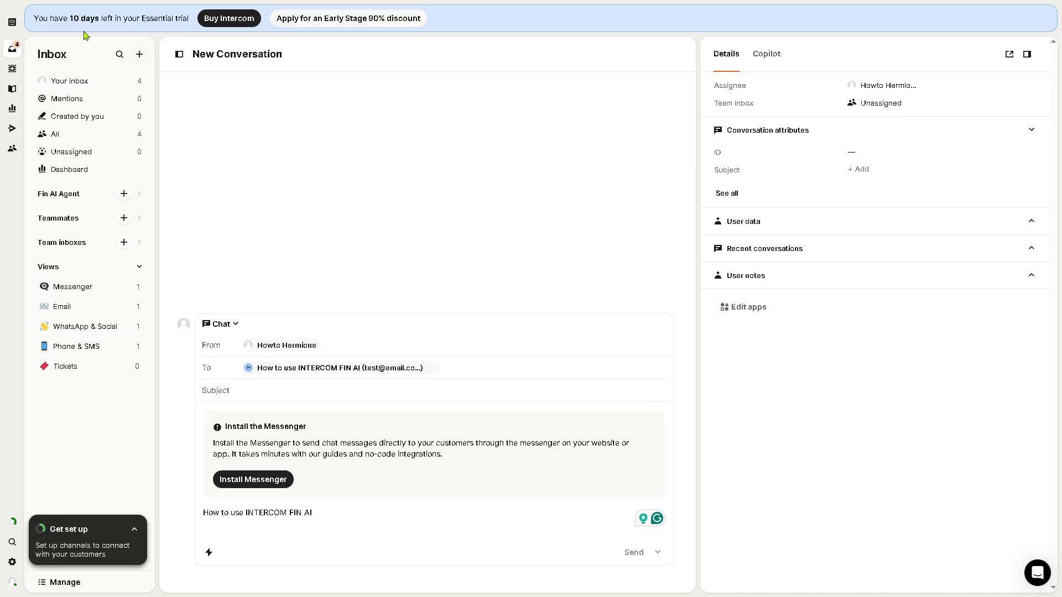
mouse_move(102, 30)
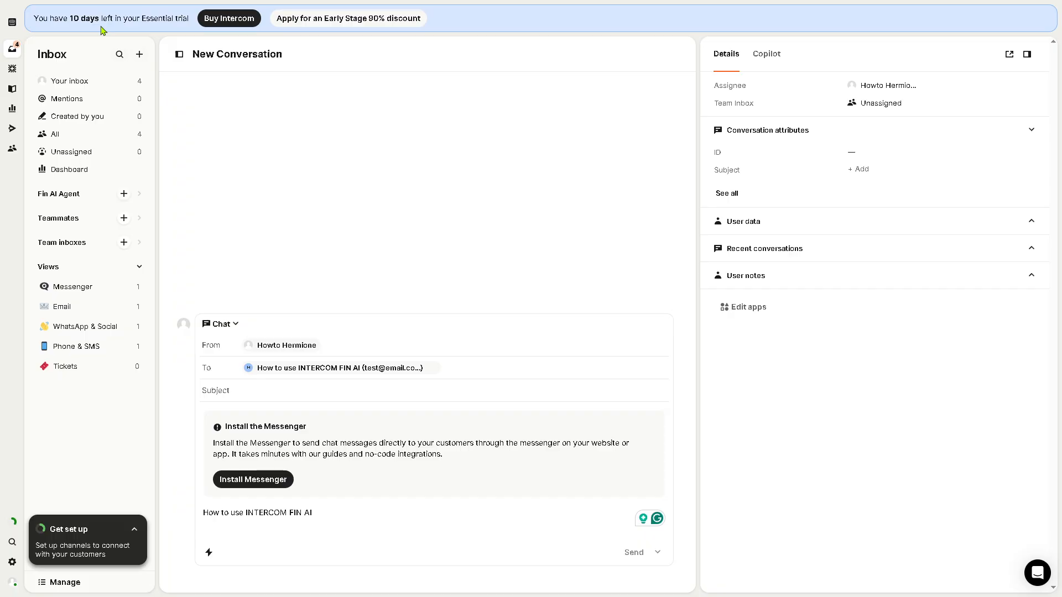
mouse_move(226, 34)
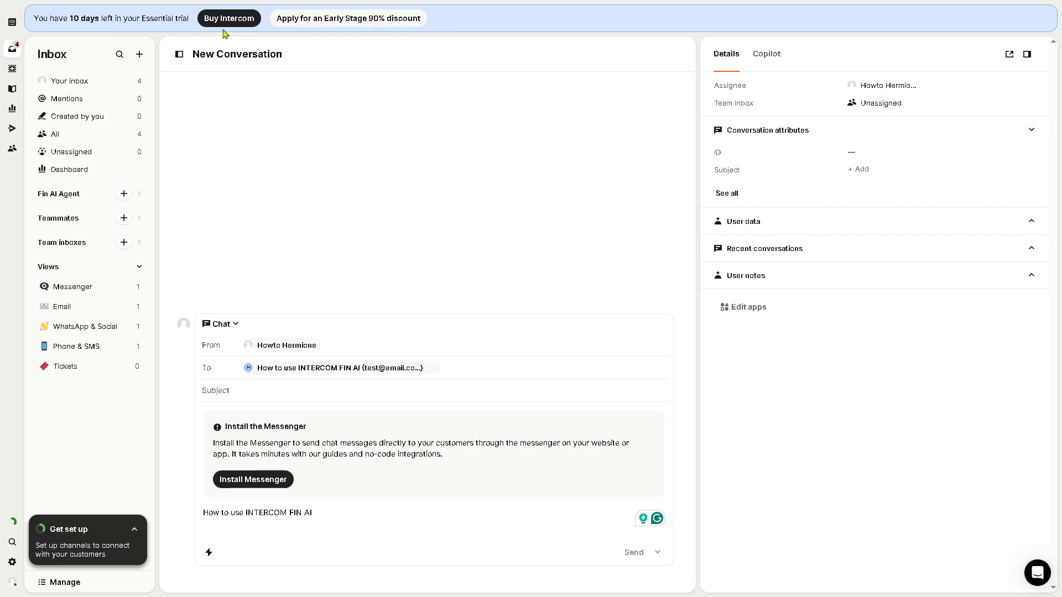
click(229, 18)
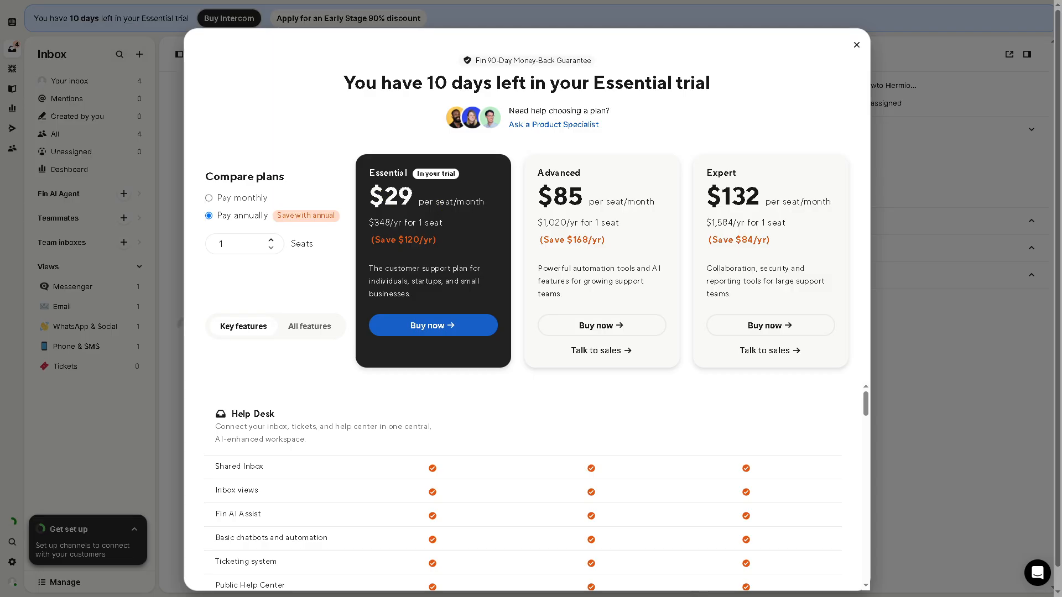
mouse_move(589, 222)
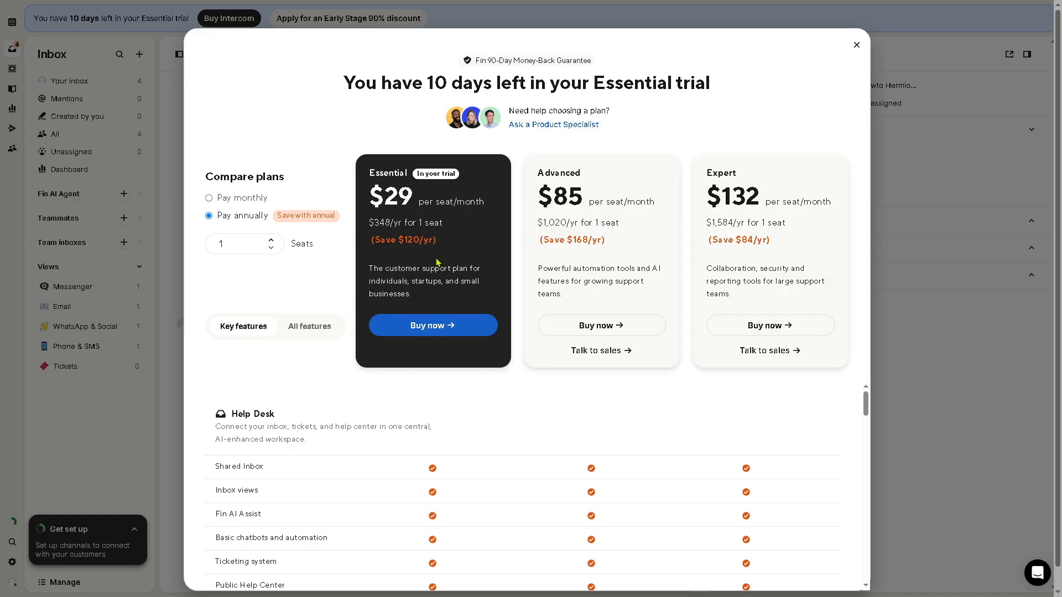
mouse_move(474, 241)
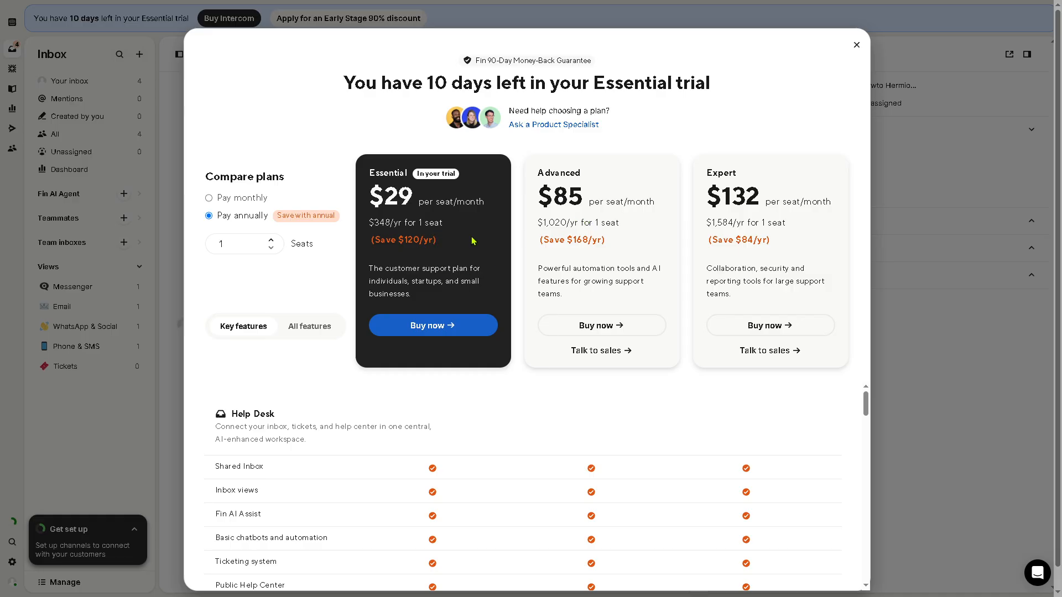
mouse_move(444, 337)
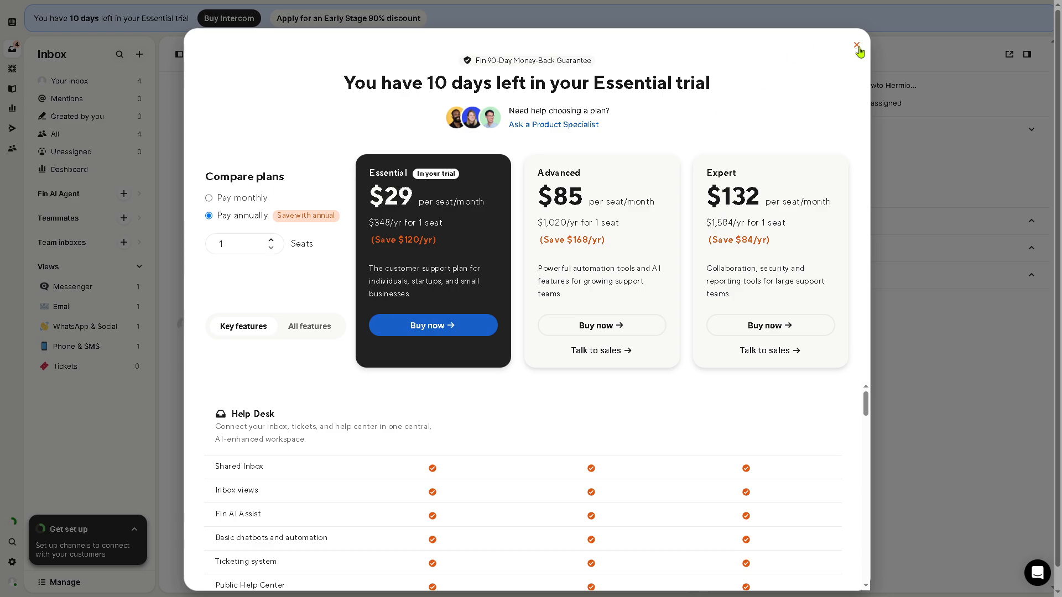
click(858, 52)
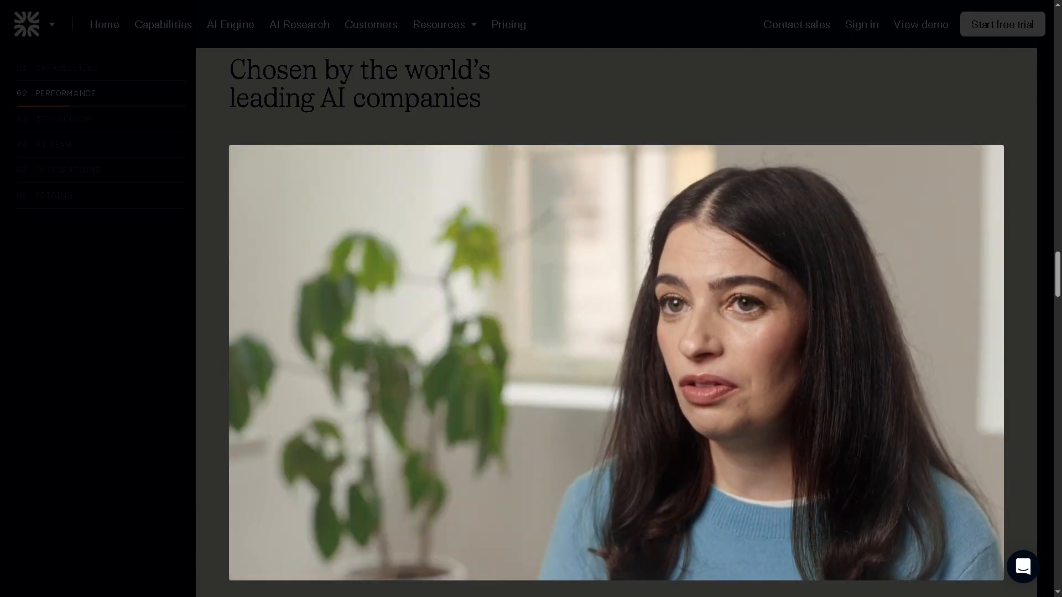
Scroll the Intercom website down to the customer video section and watch it play.
scroll(down, 3)
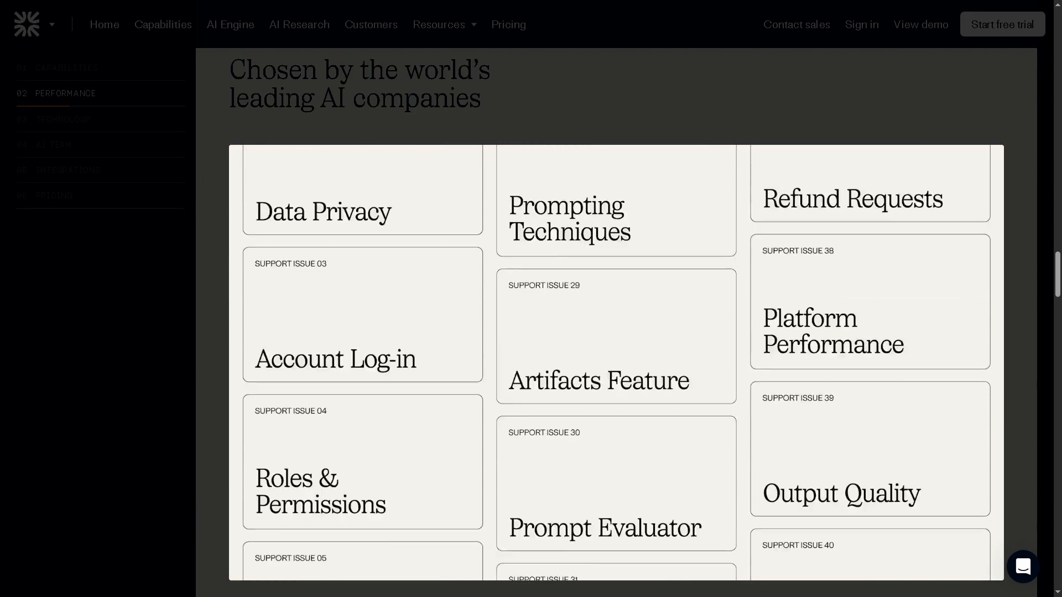
scroll(down, 3)
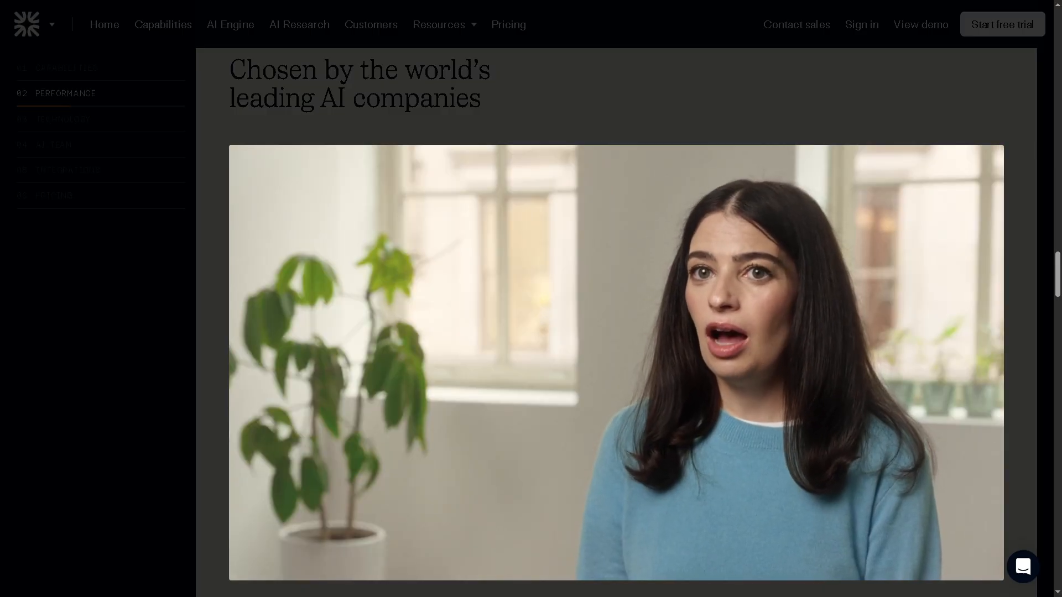
scroll(down, 3)
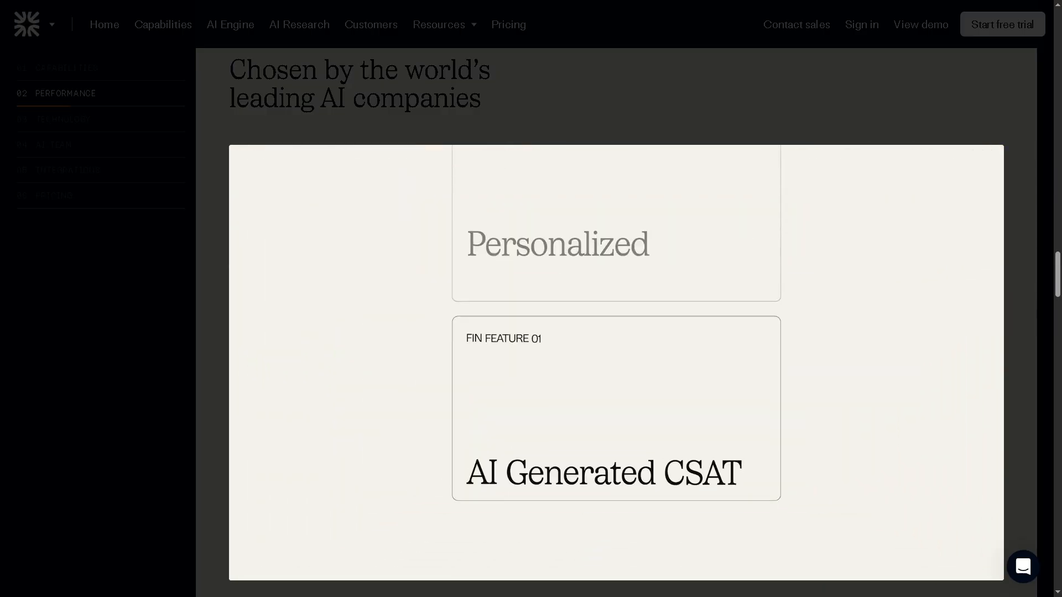
scroll(down, 3)
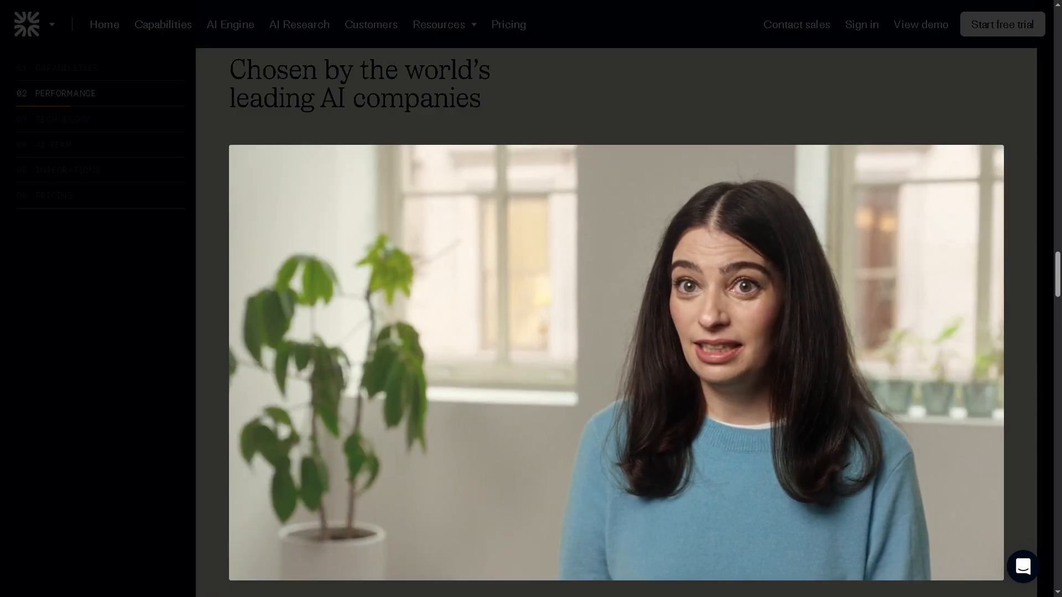
scroll(down, 3)
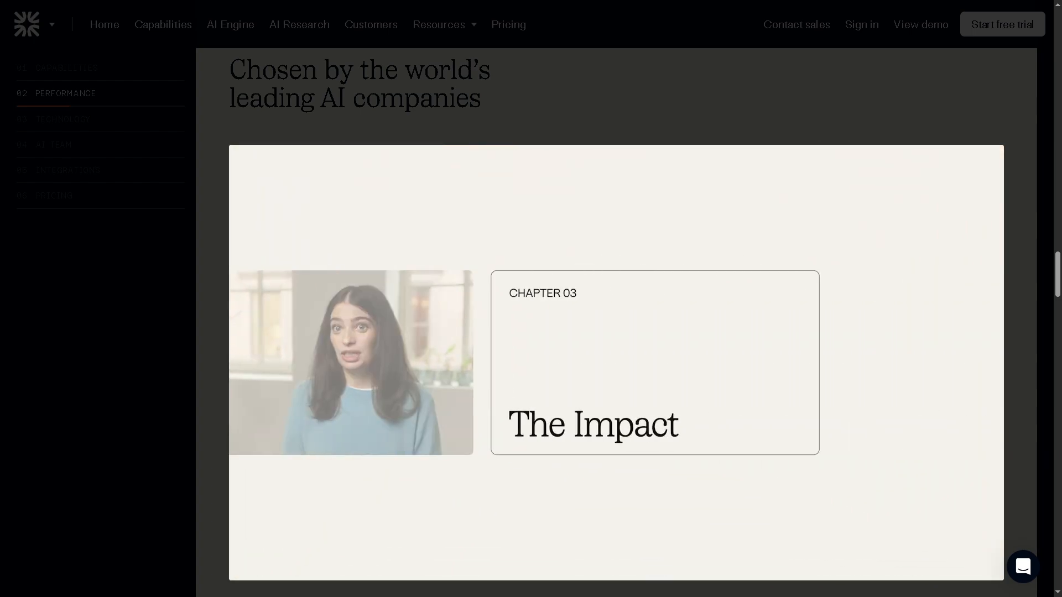